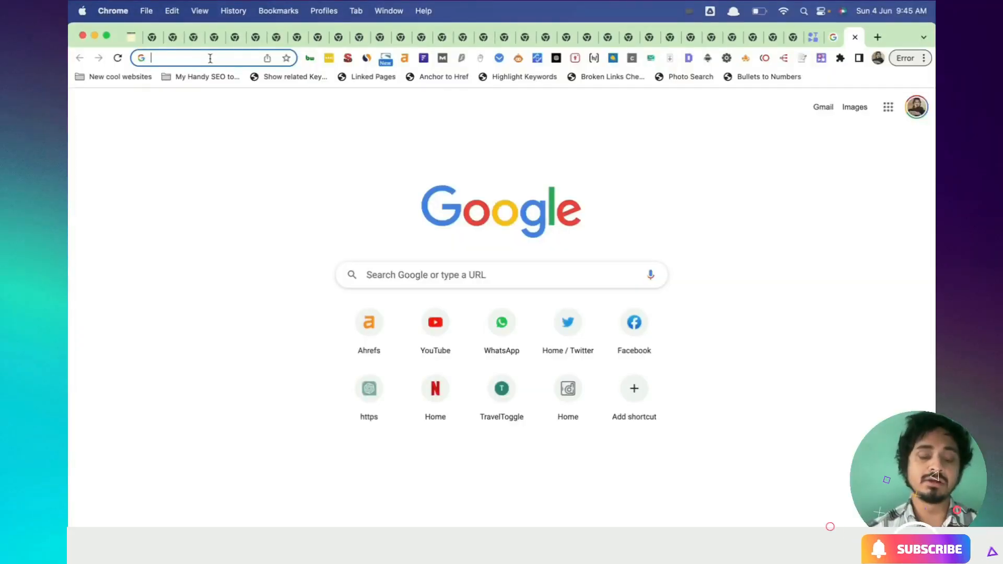
Step: Open Semrush Projects from the address bar, then reach Keyword Manager via SEO Dashboard
text(seedr.cc)
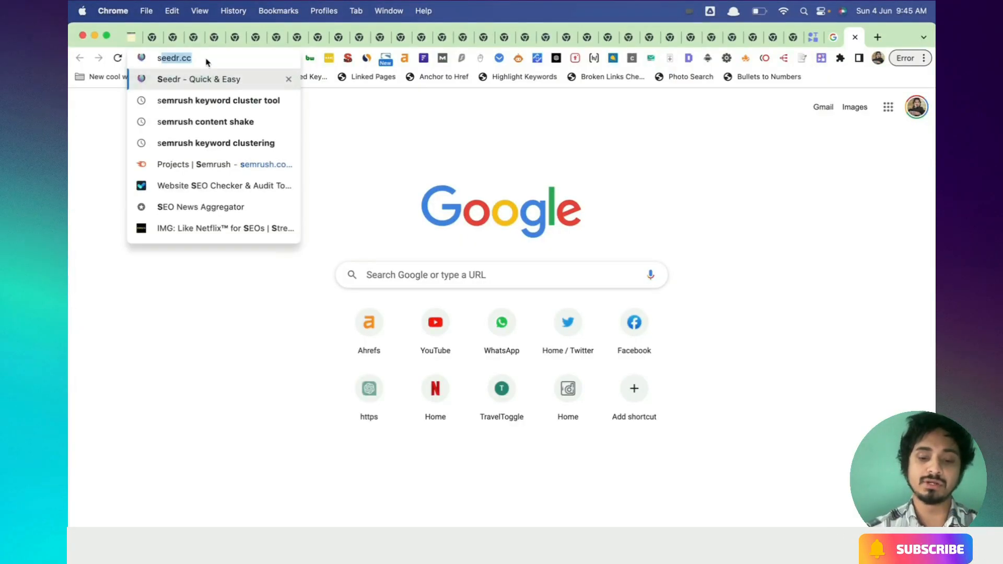
click(224, 164)
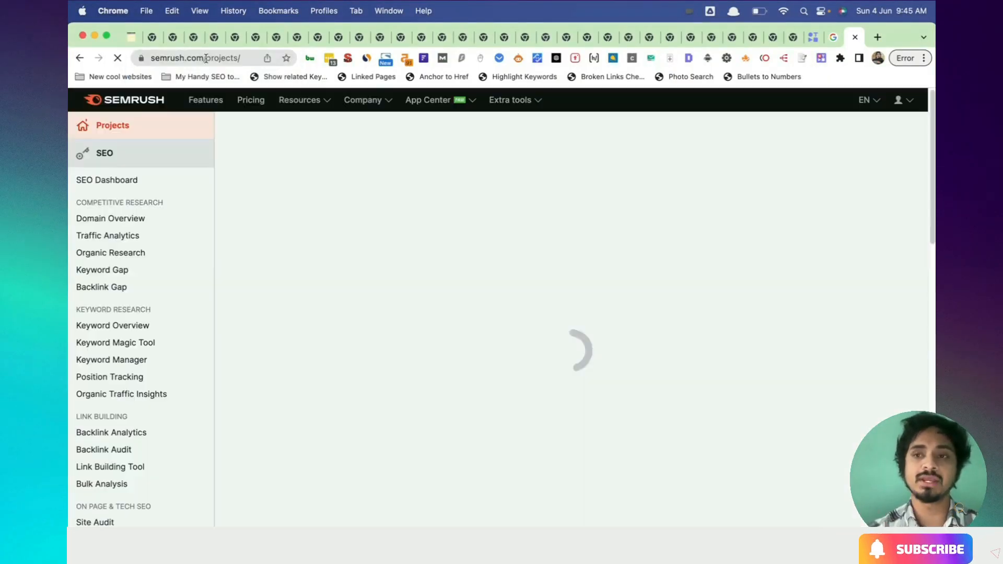
click(107, 180)
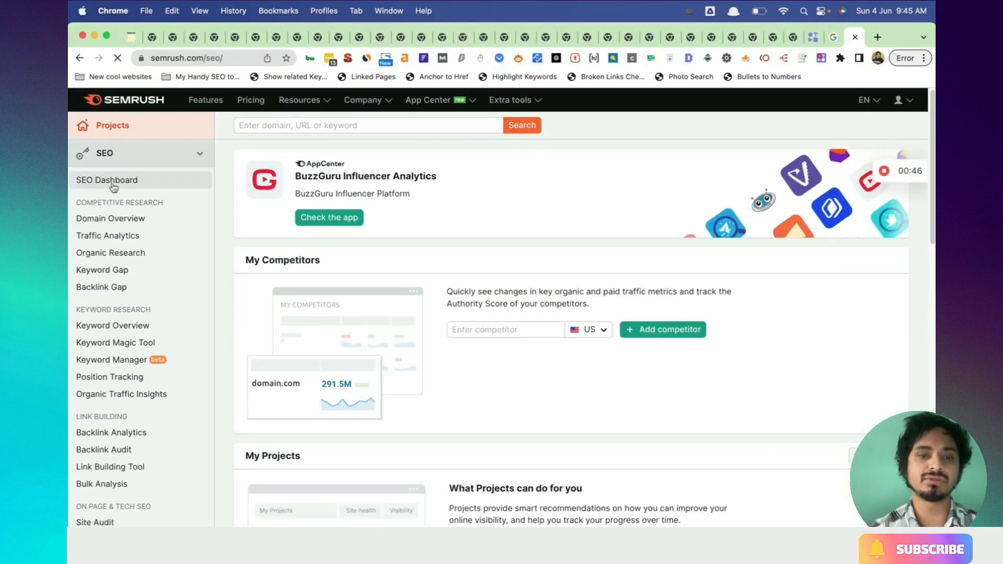
click(107, 180)
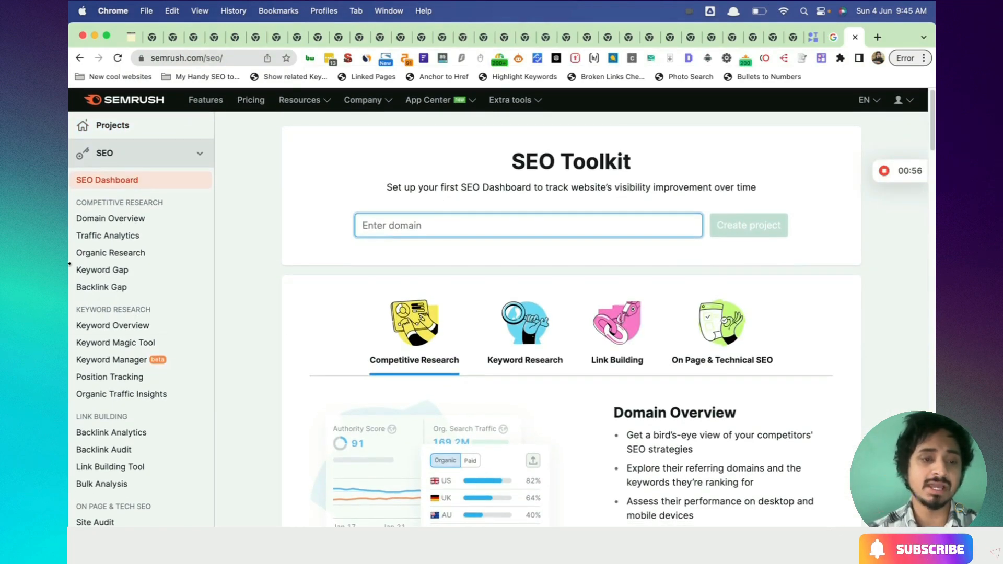
mouse_move(114, 359)
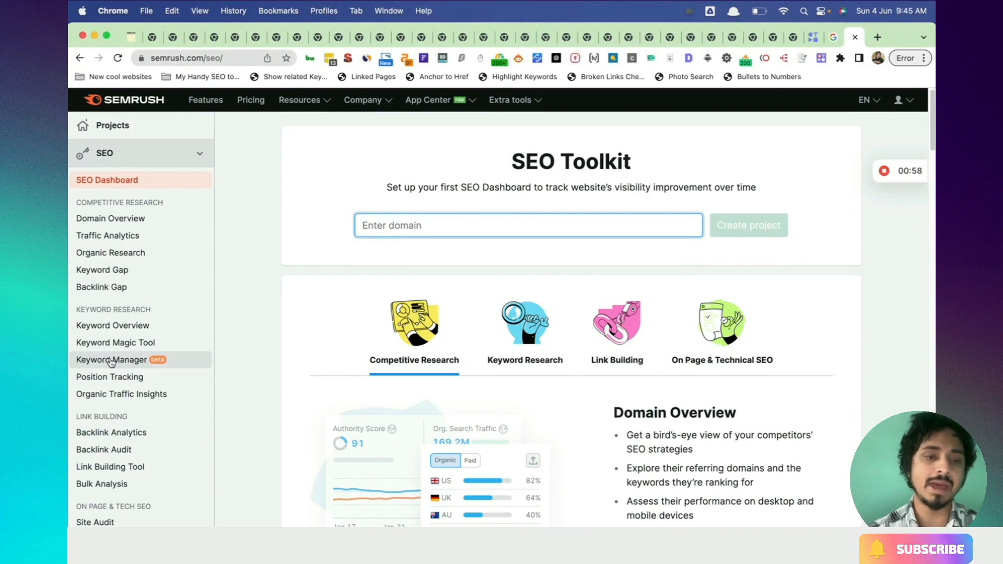
click(113, 359)
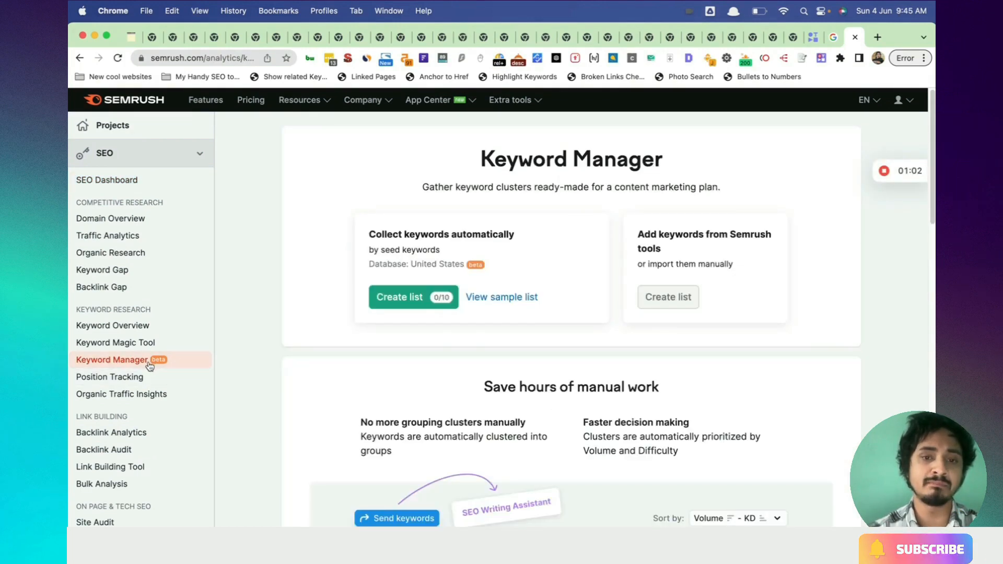
mouse_move(399, 297)
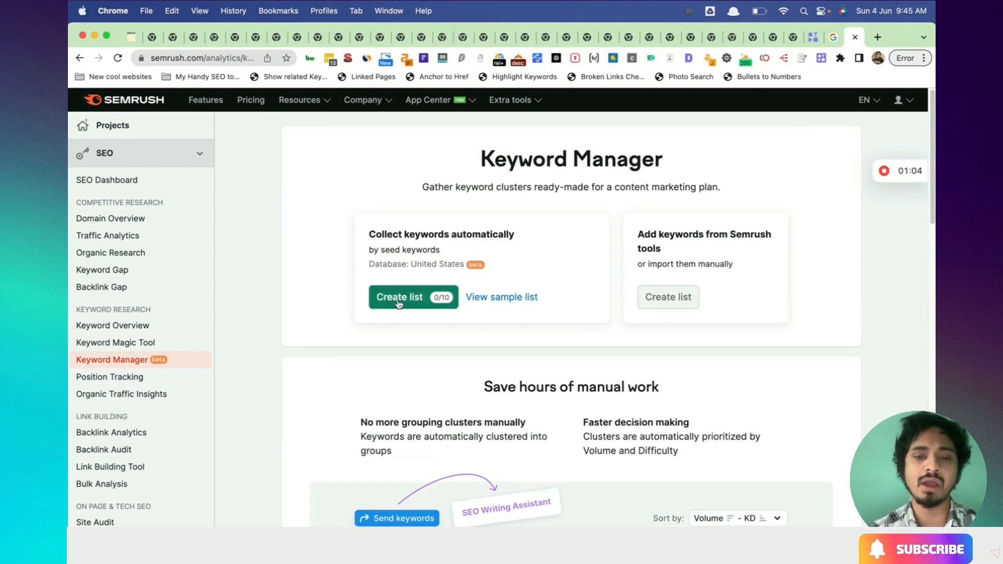
Step: Start an automatic keyword list seeded with digital marketing, marketing agency and marketing
click(399, 297)
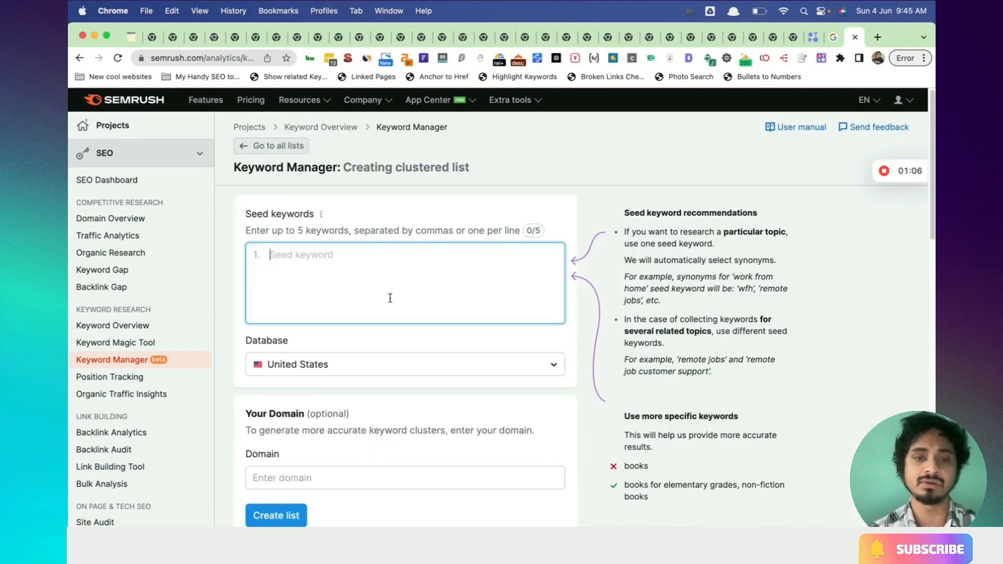
mouse_move(317, 271)
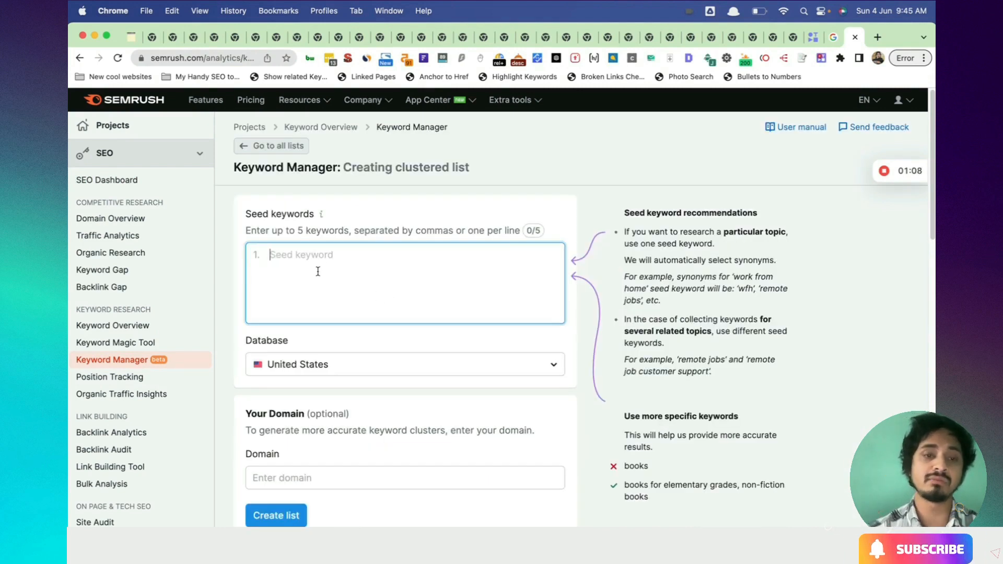
text(digital marketing)
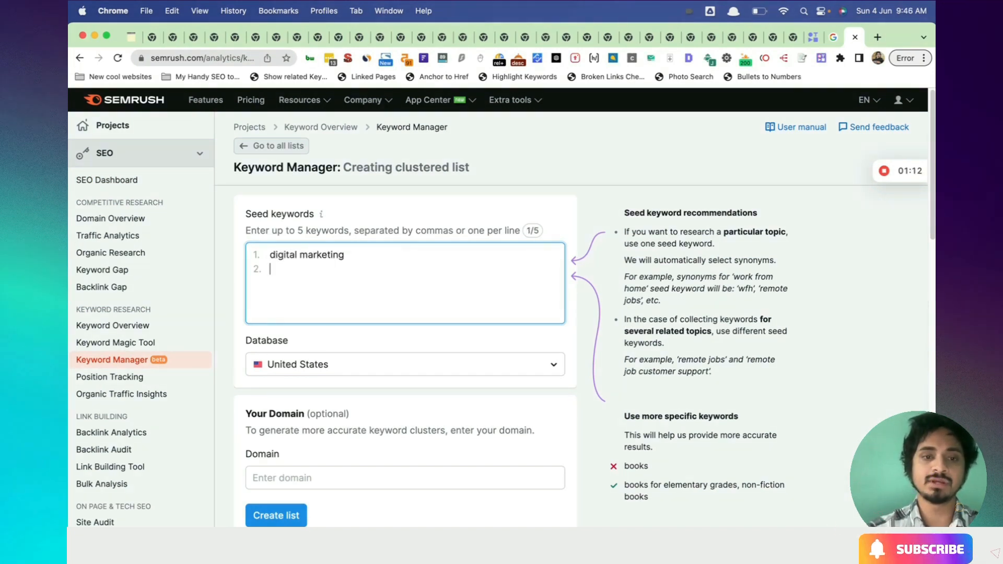
text(digital)
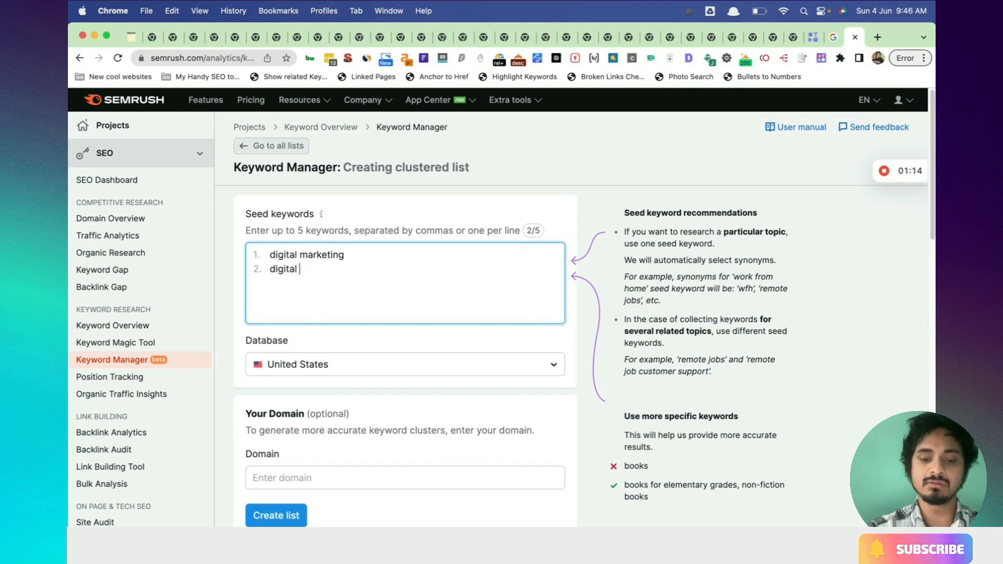
text(marketing agen)
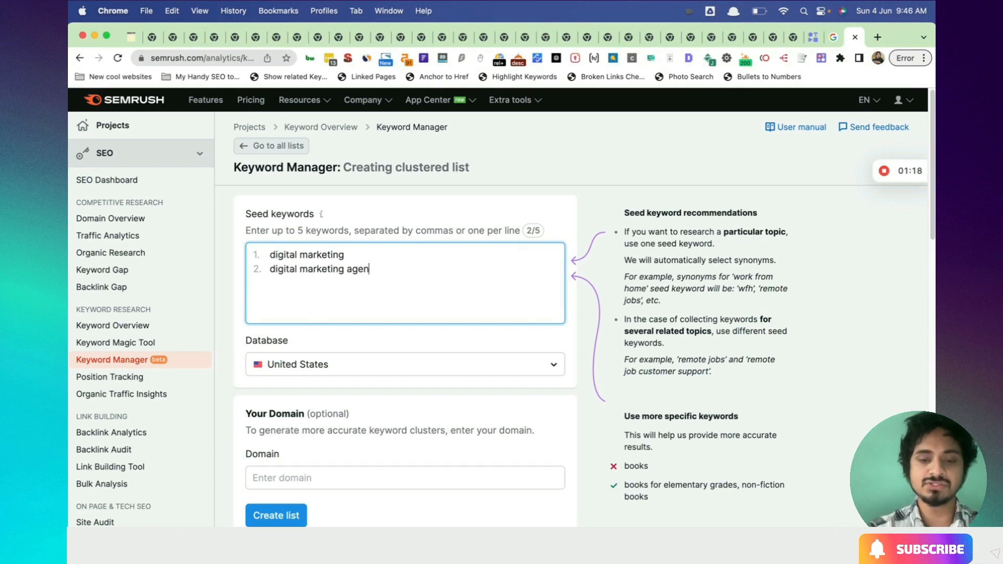
text(cy)
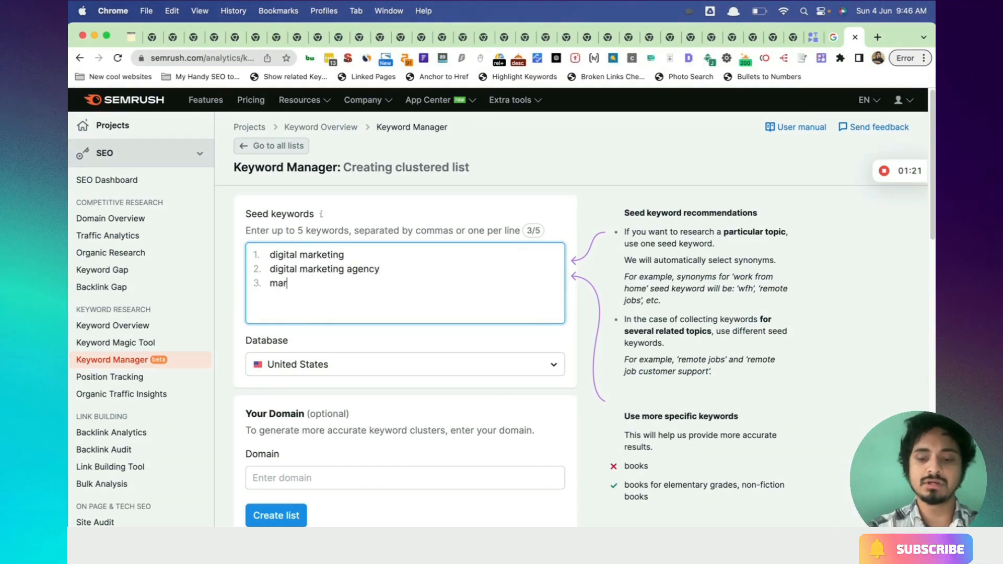
text(keting)
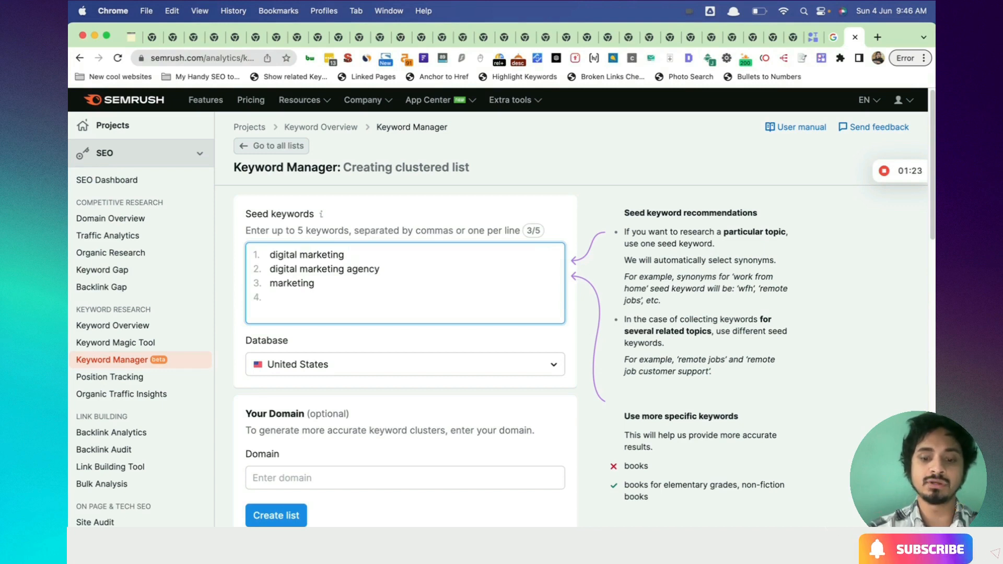
Step: Add social media marketing and seo, replacing the agency seed with online marketing
text(social media ma)
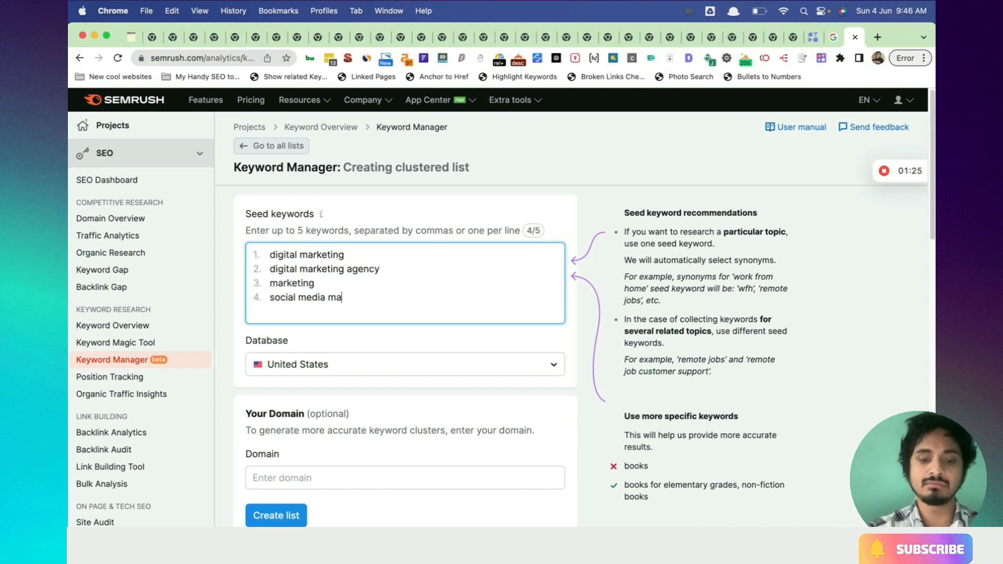
text(rketing)
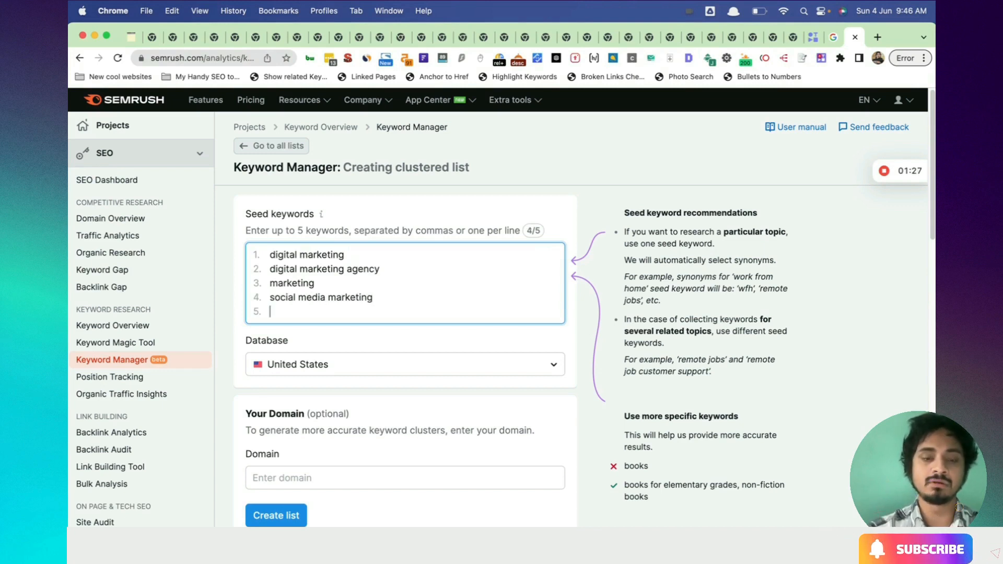
text(s)
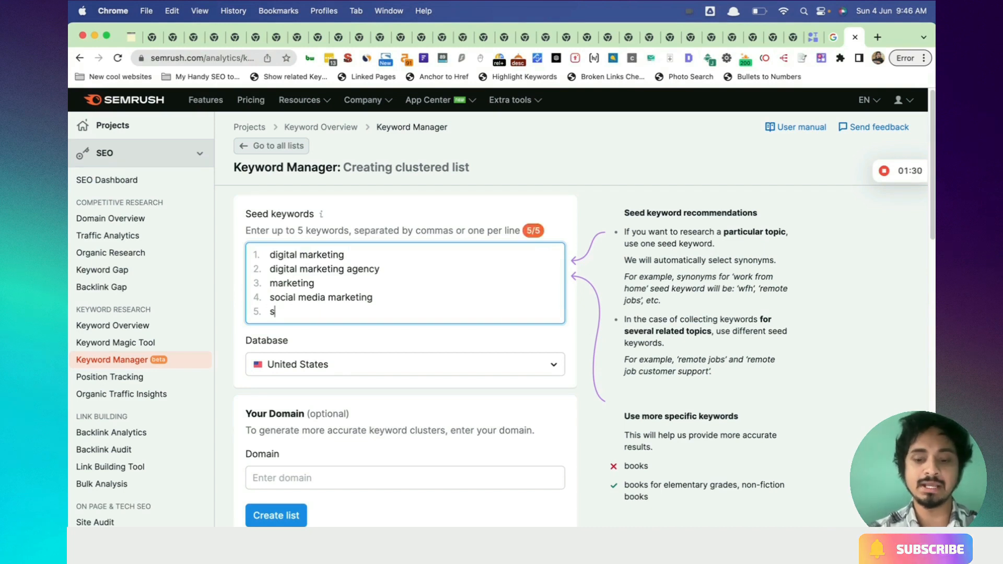
text(eo)
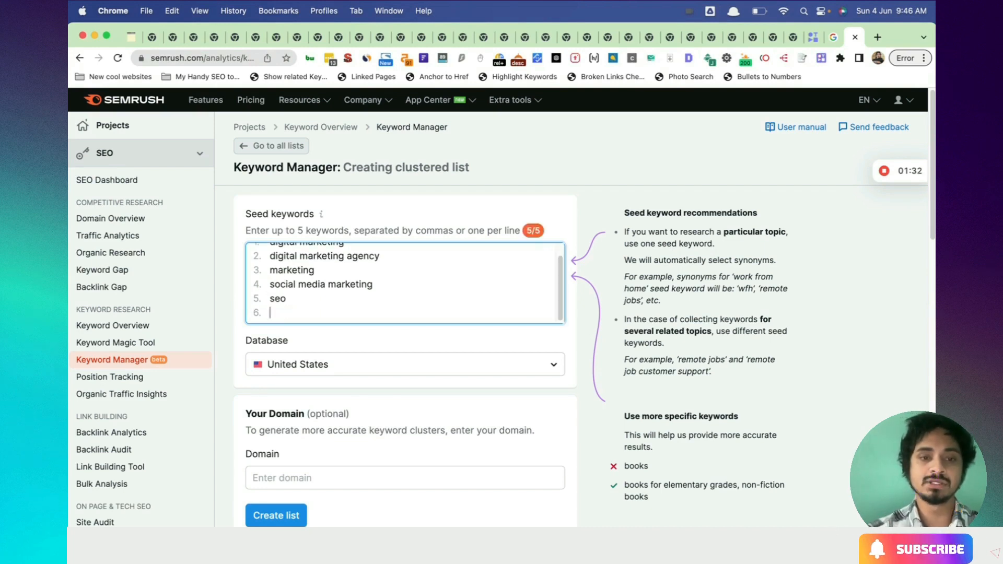
text(online)
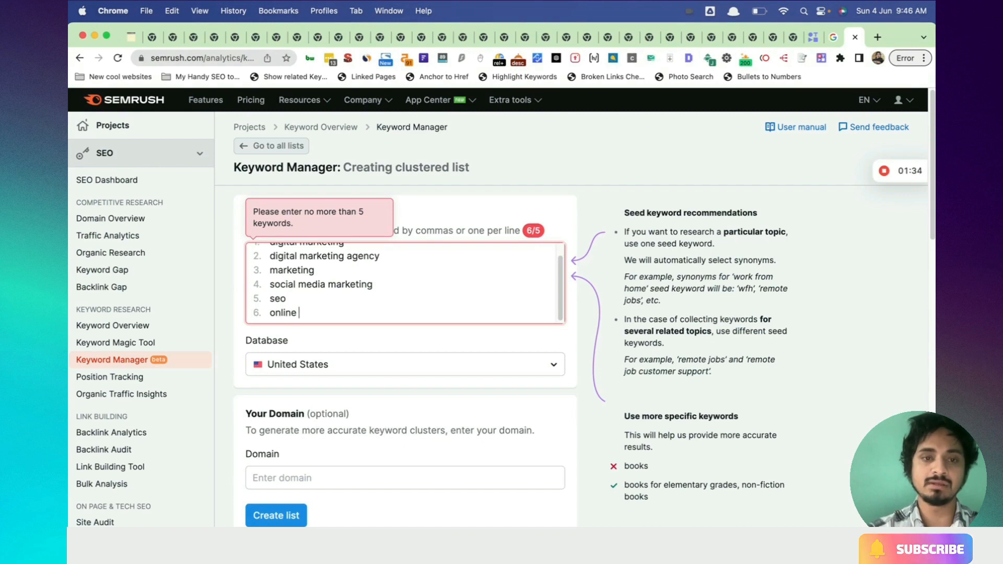
key(backspace)
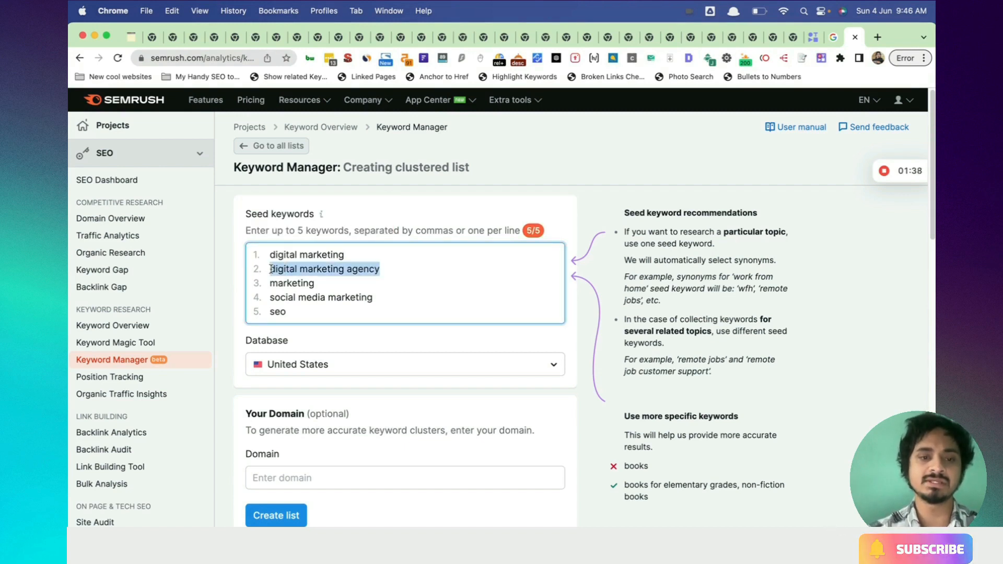
text(onlin)
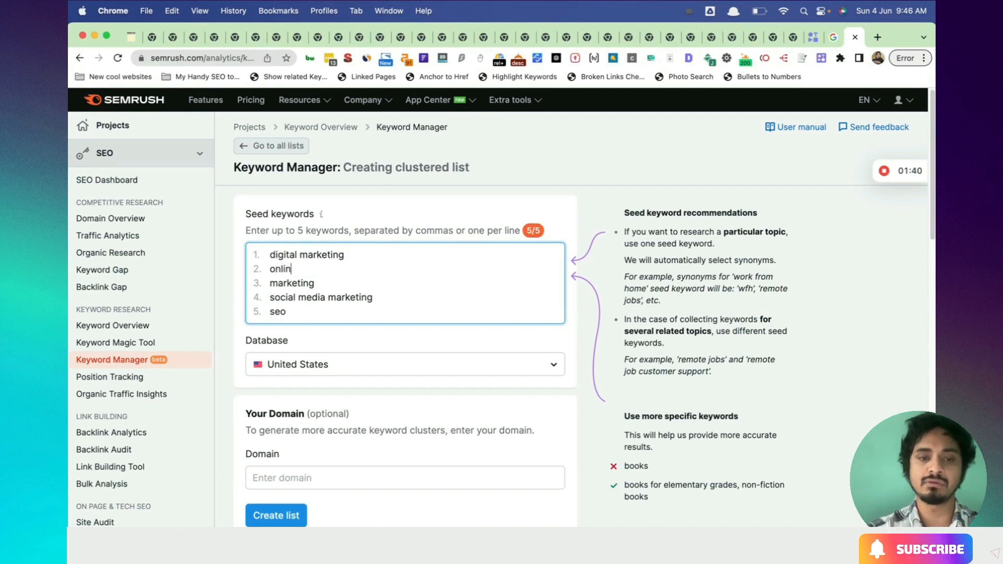
text(e marketing)
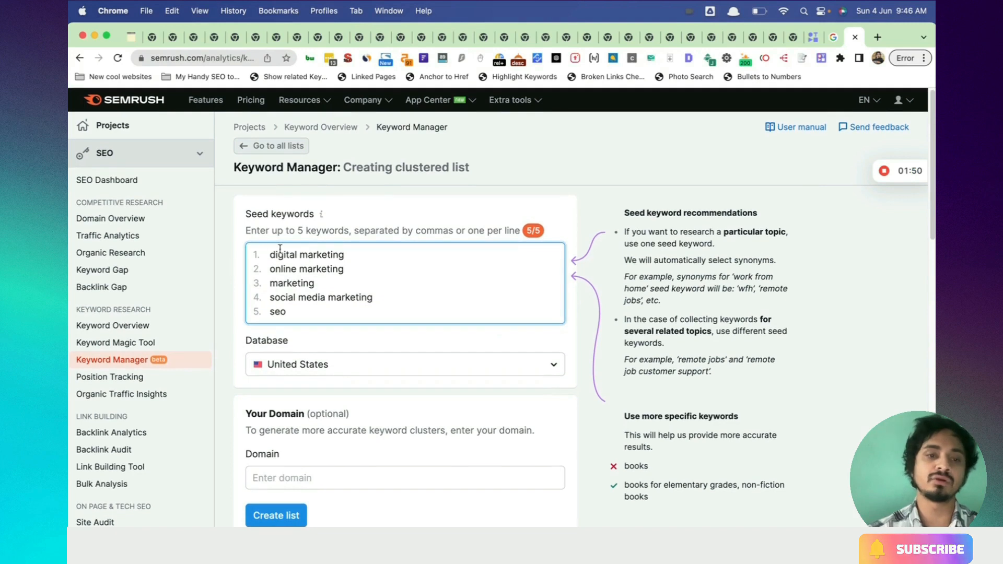
double_click(306, 254)
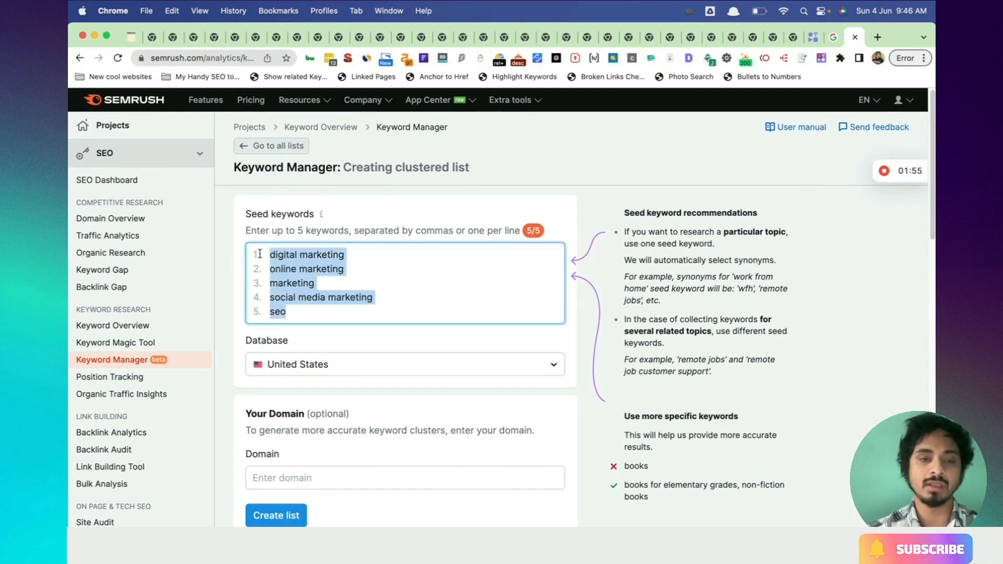
click(404, 477)
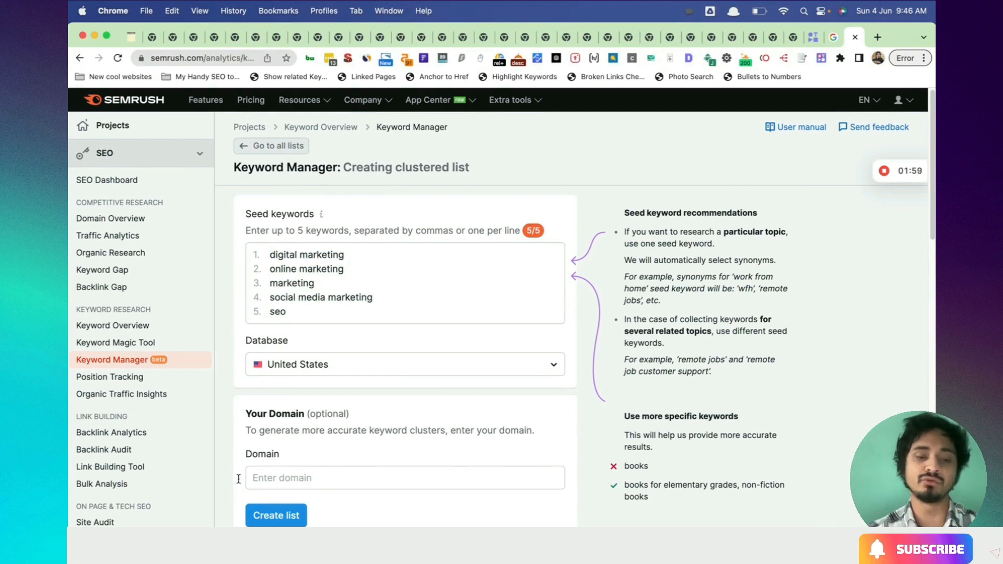
click(404, 478)
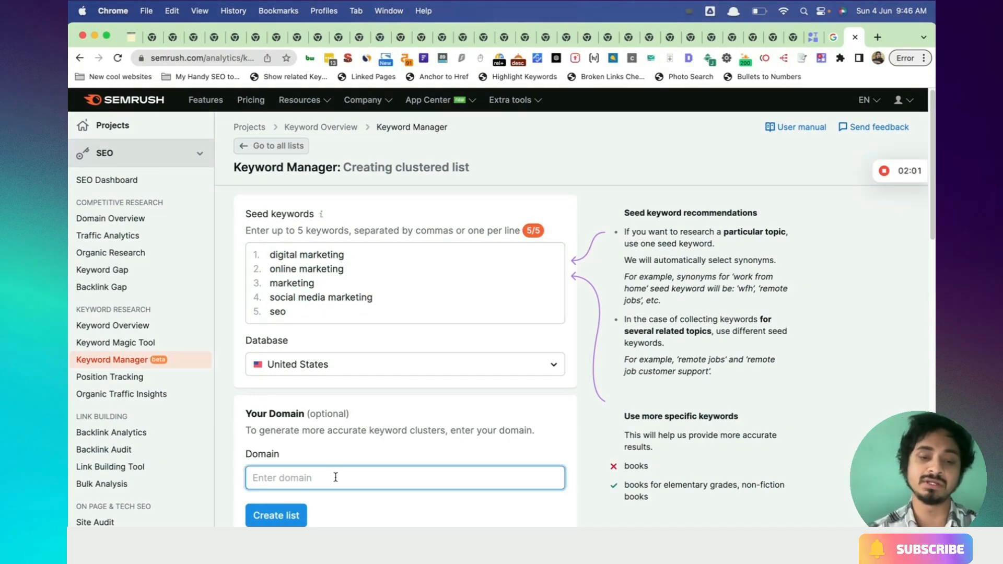
mouse_move(264, 248)
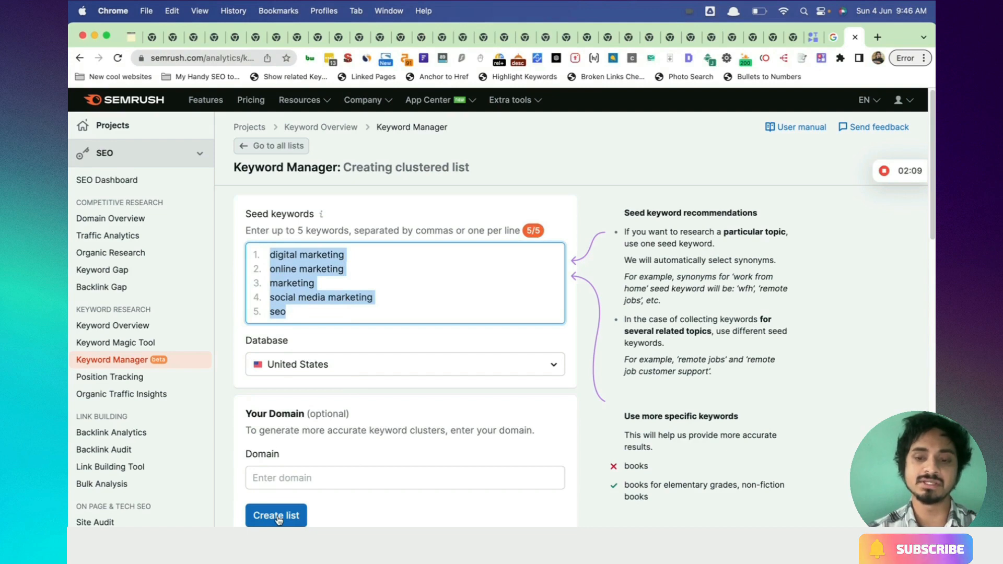
Step: Generate the clustered list from the five seeds for the United States database
click(276, 515)
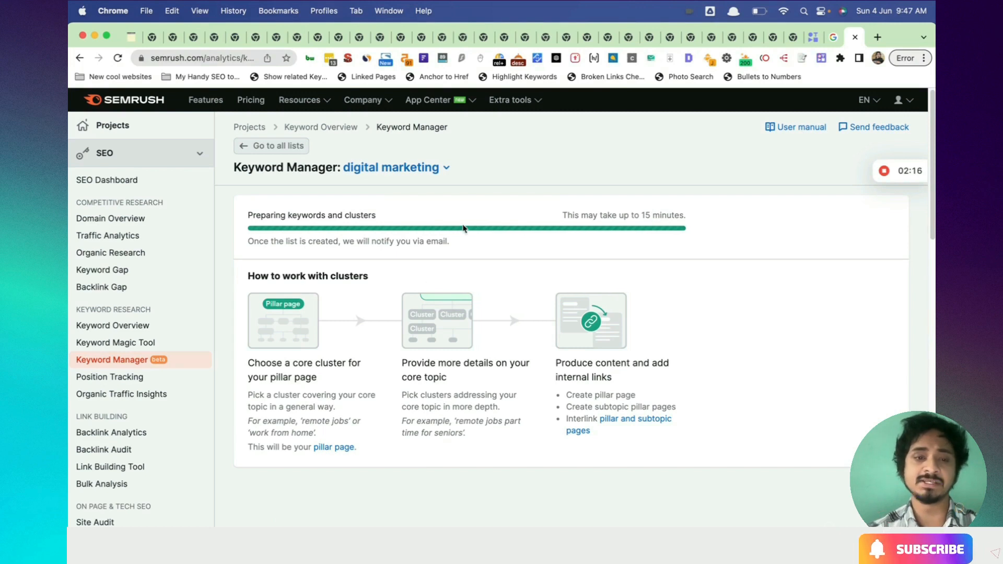
mouse_move(411, 299)
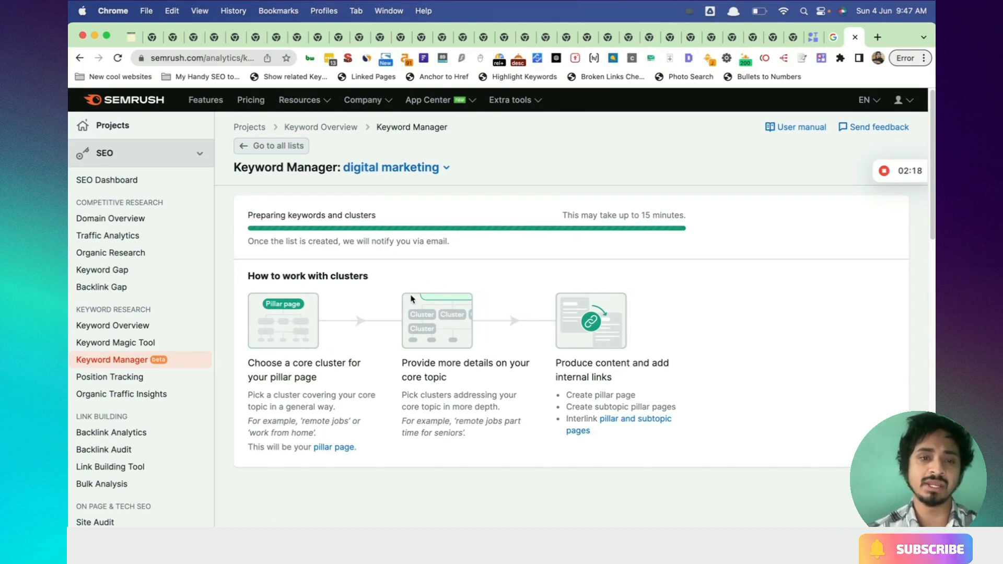
mouse_move(439, 356)
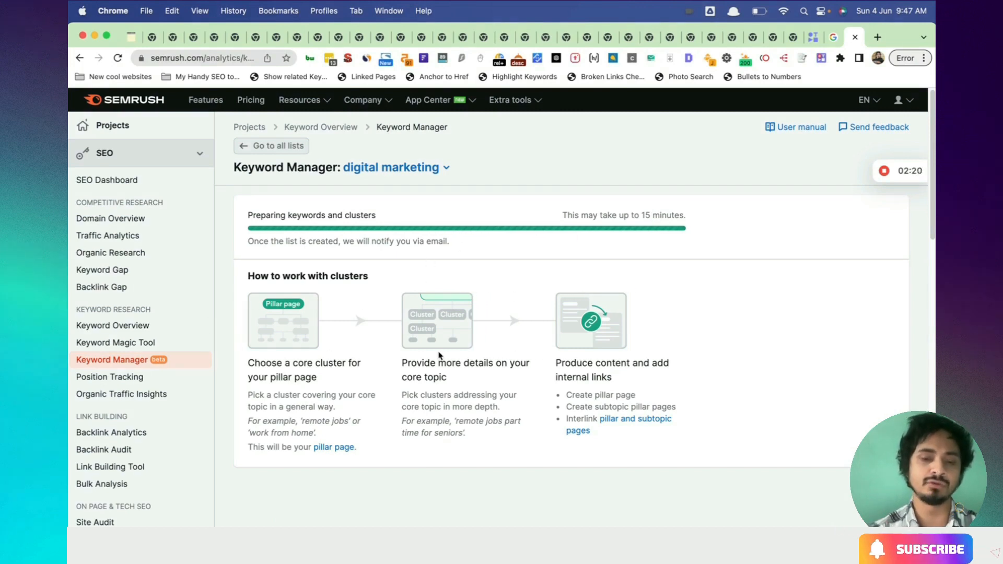
mouse_move(388, 419)
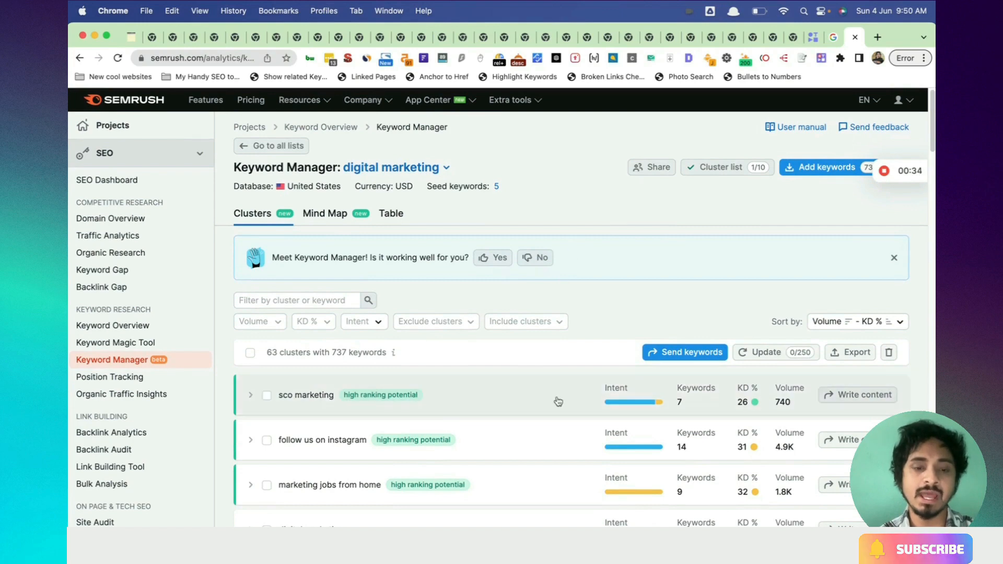
mouse_move(356, 240)
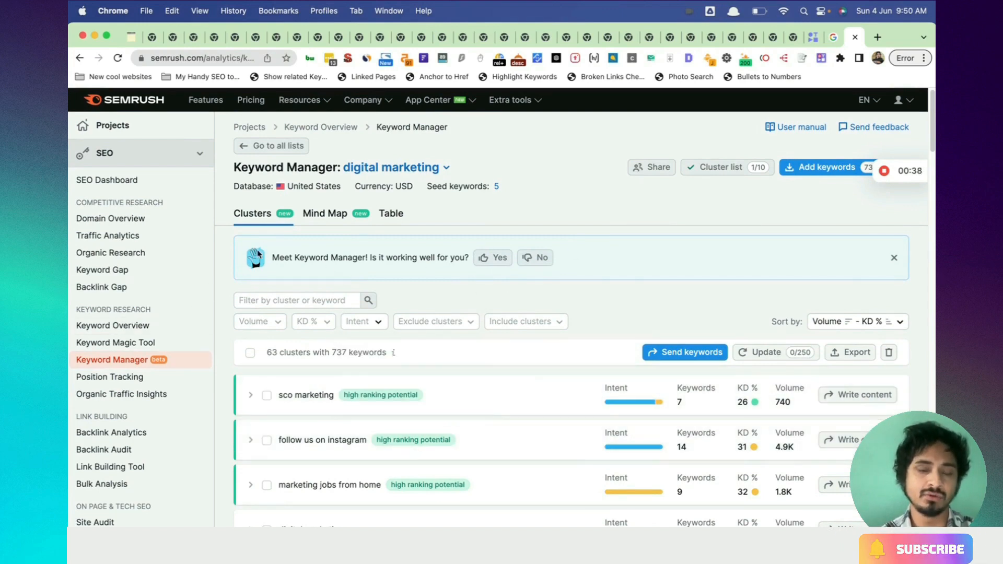
Step: Scroll through the 63 finished clusters, then tick and clear the select-all checkbox
scroll(down, 3)
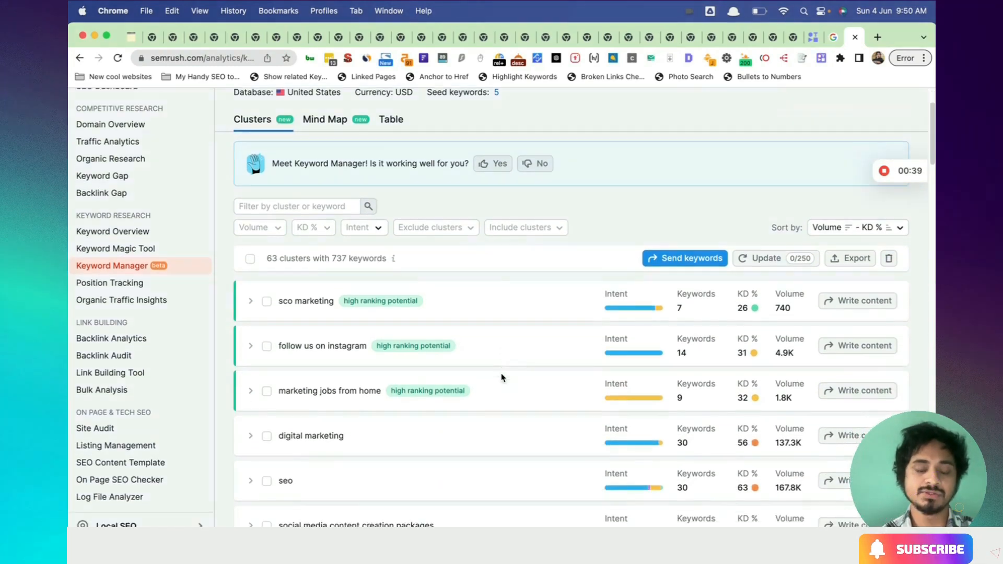
scroll(down, 3)
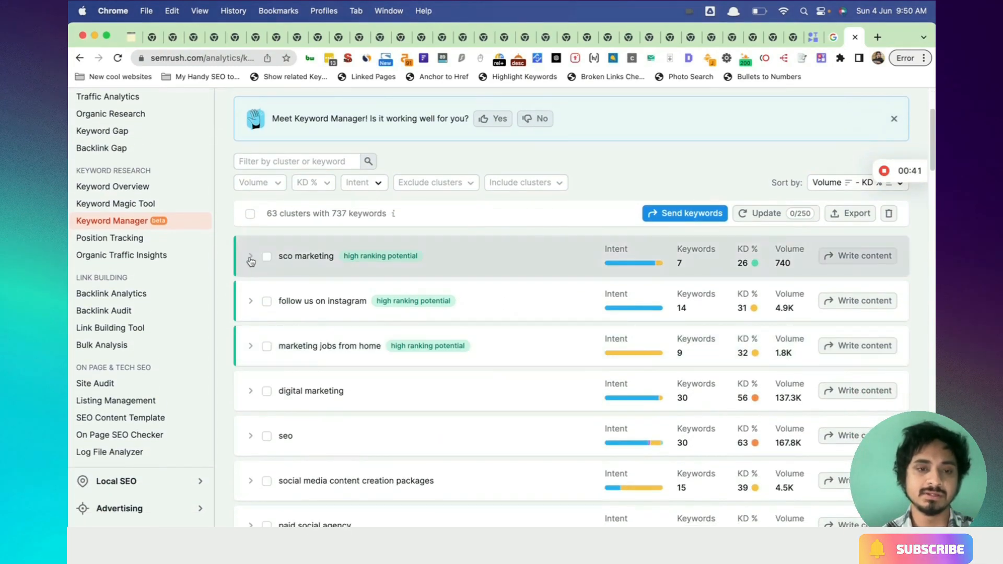
mouse_move(312, 316)
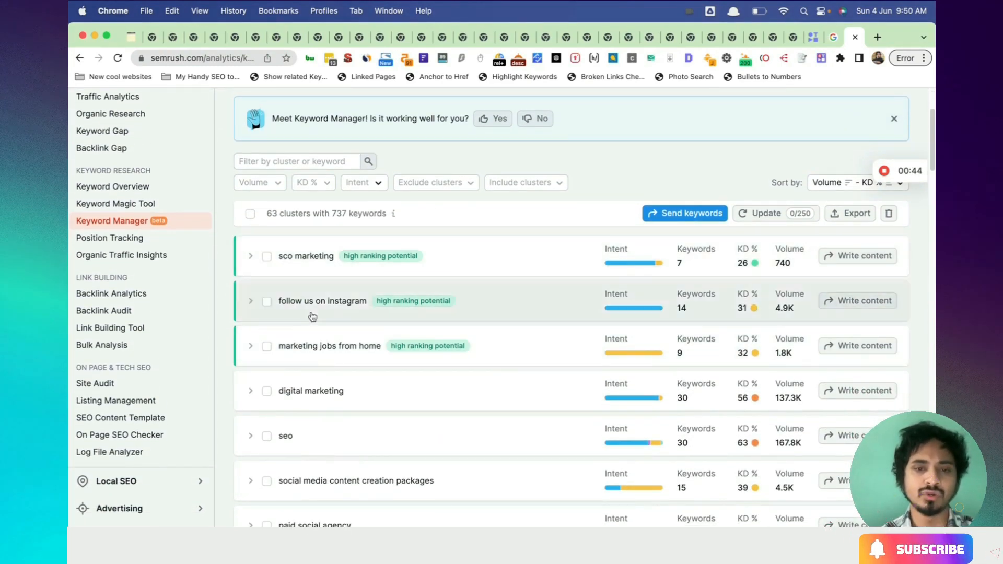
mouse_move(459, 308)
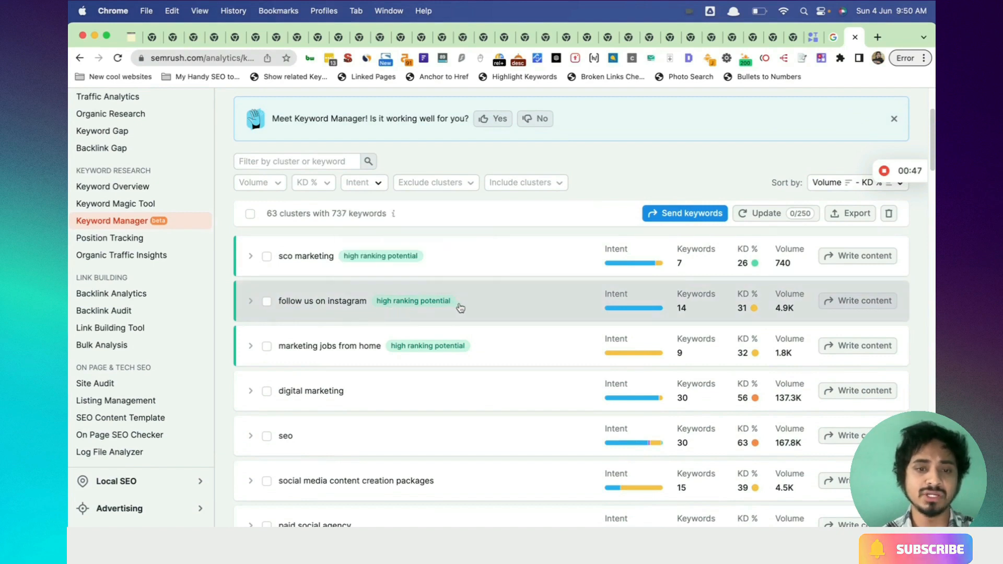
mouse_move(693, 268)
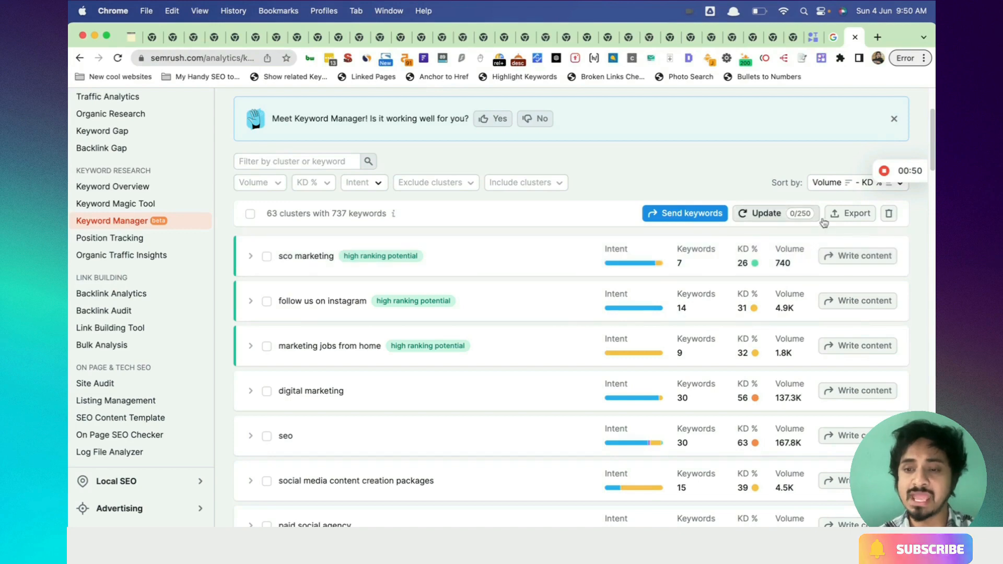
mouse_move(315, 403)
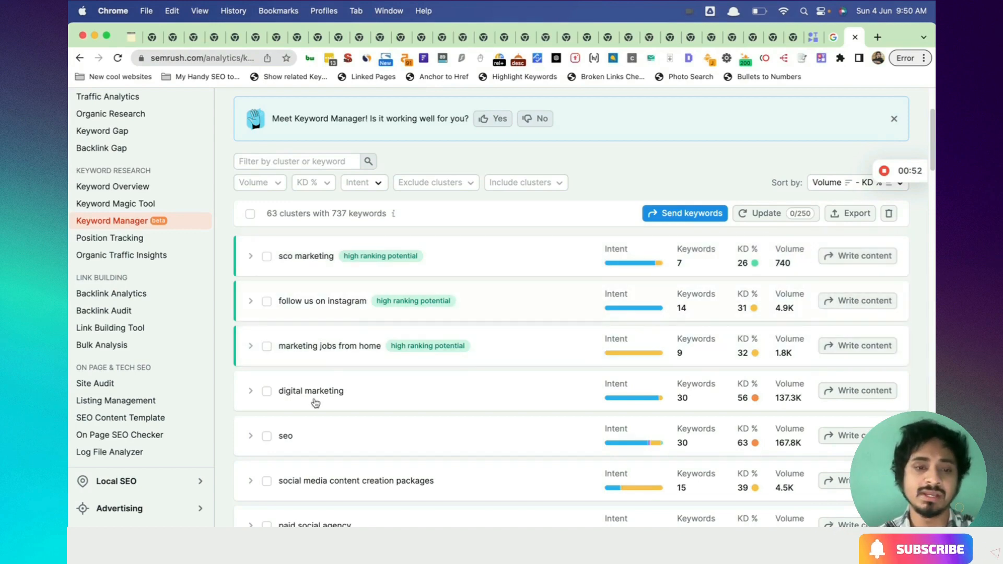
click(250, 213)
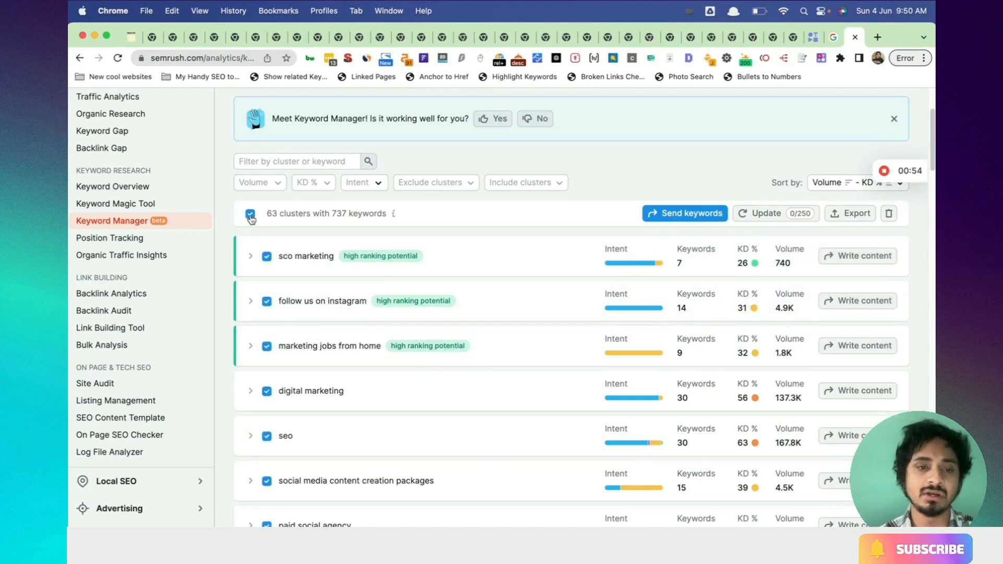
click(250, 213)
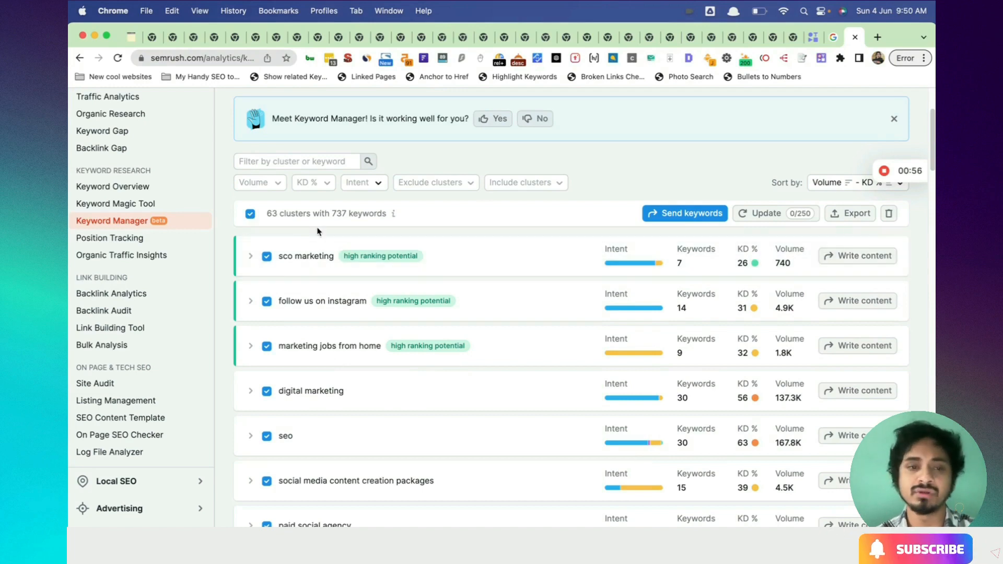
click(248, 213)
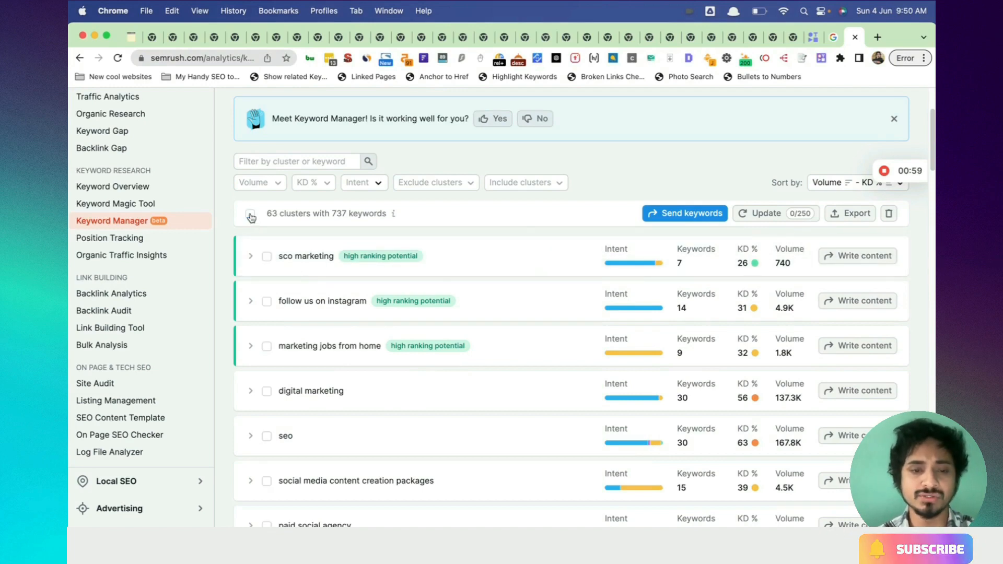
scroll(down, 3)
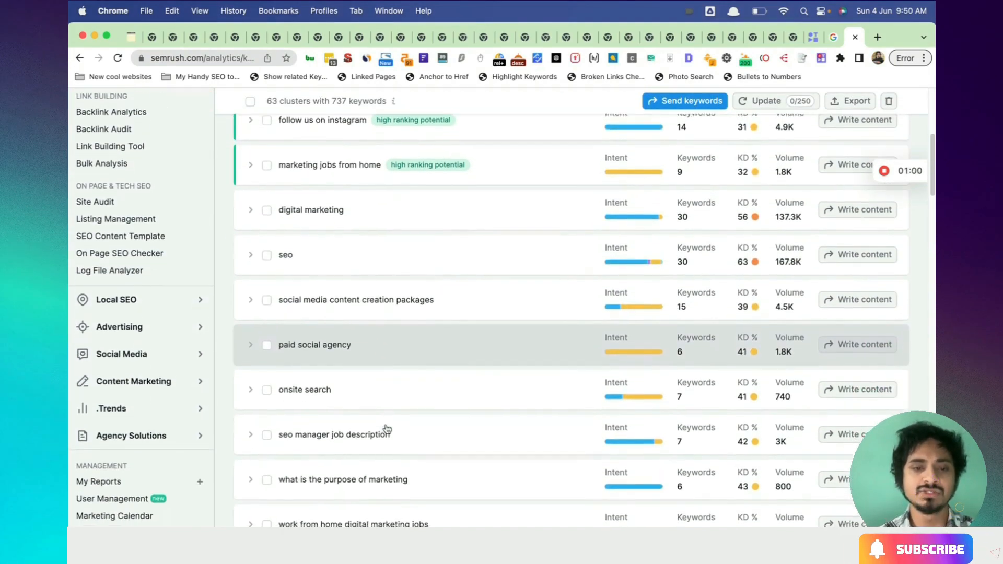
scroll(down, 3)
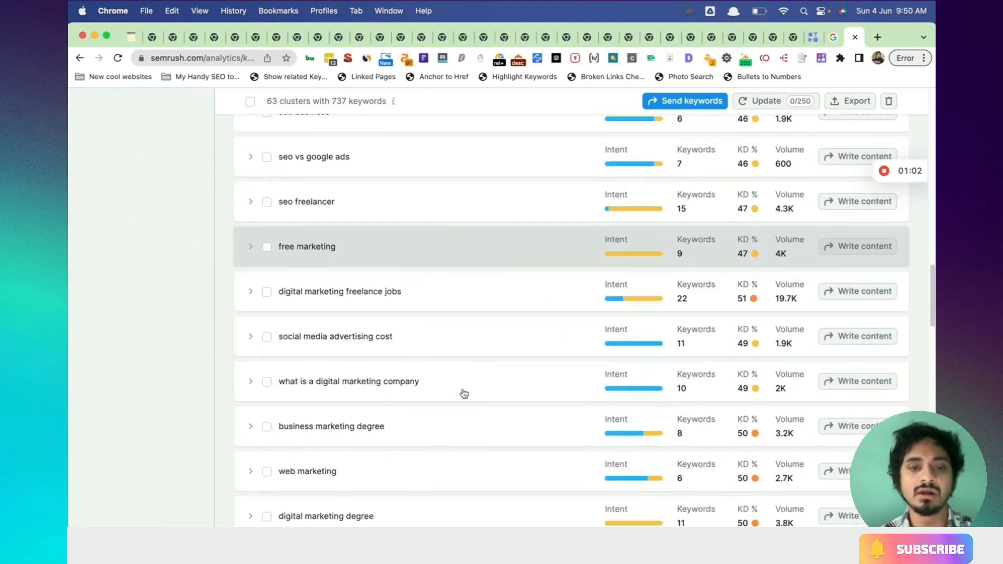
scroll(down, 3)
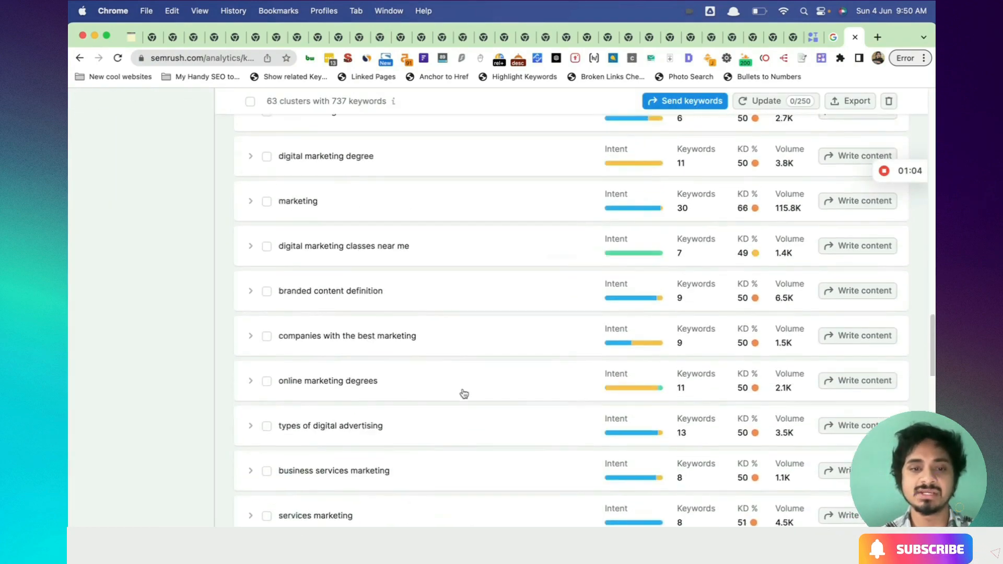
scroll(up, 3)
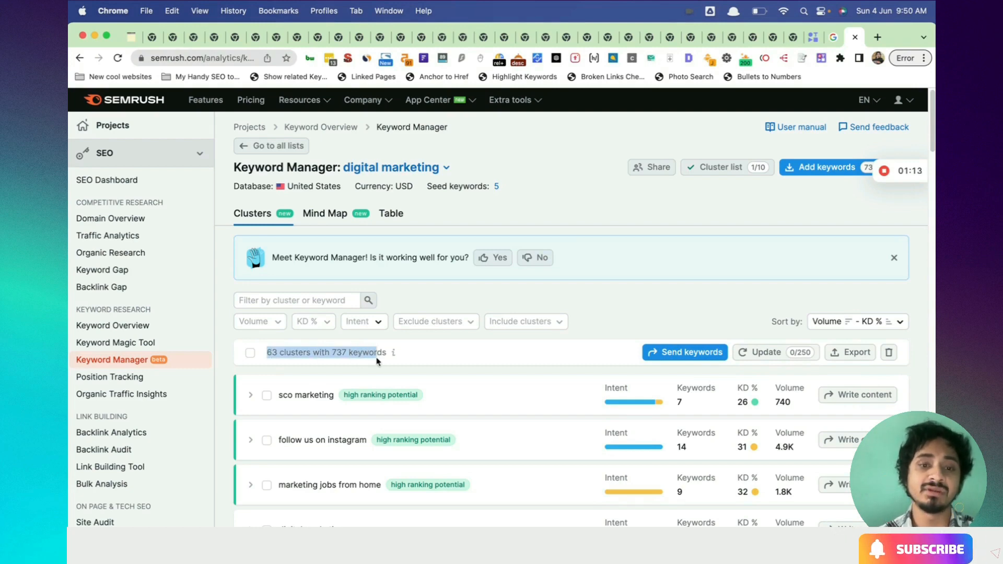
mouse_move(491, 356)
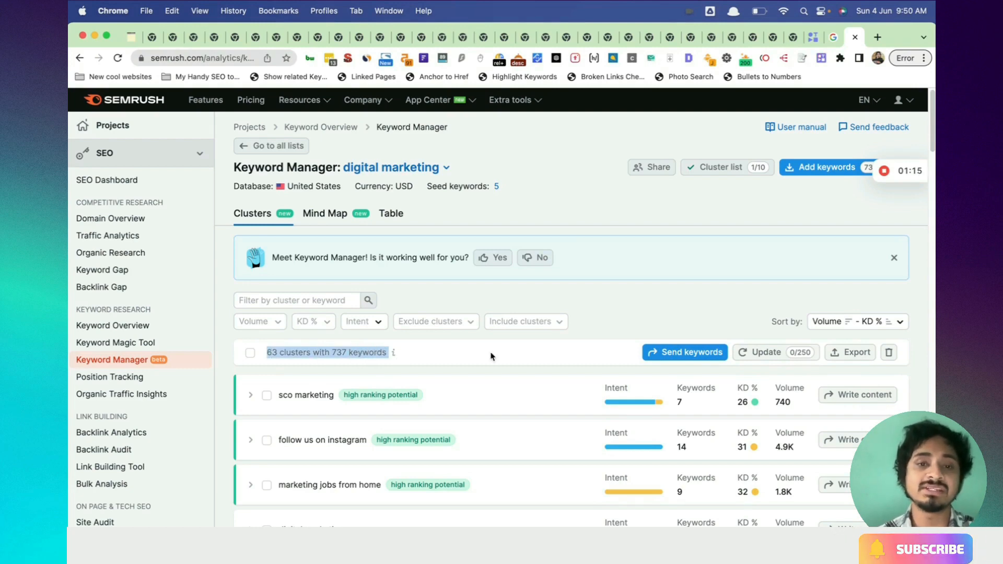
mouse_move(497, 193)
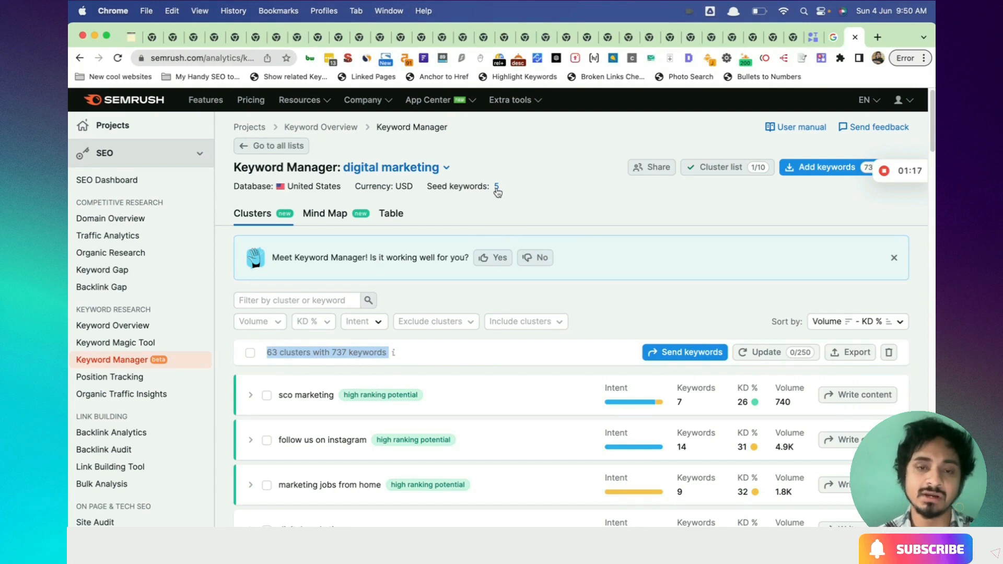
mouse_move(521, 166)
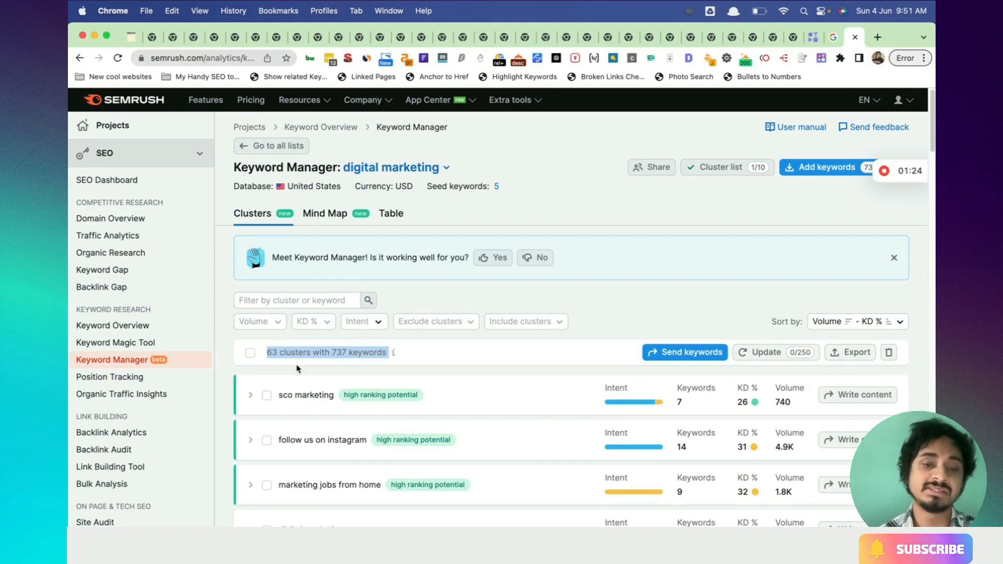
mouse_move(593, 206)
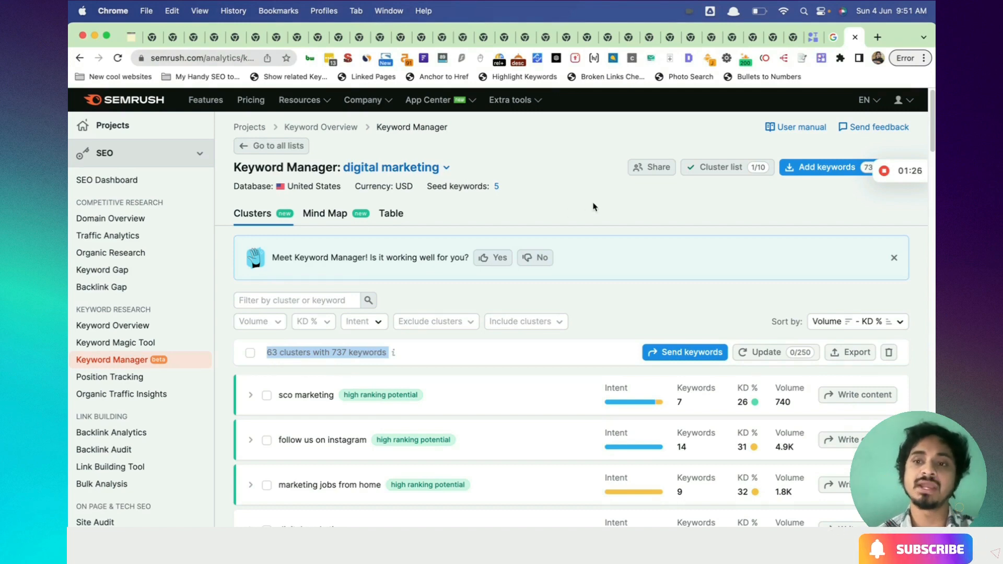
mouse_move(325, 213)
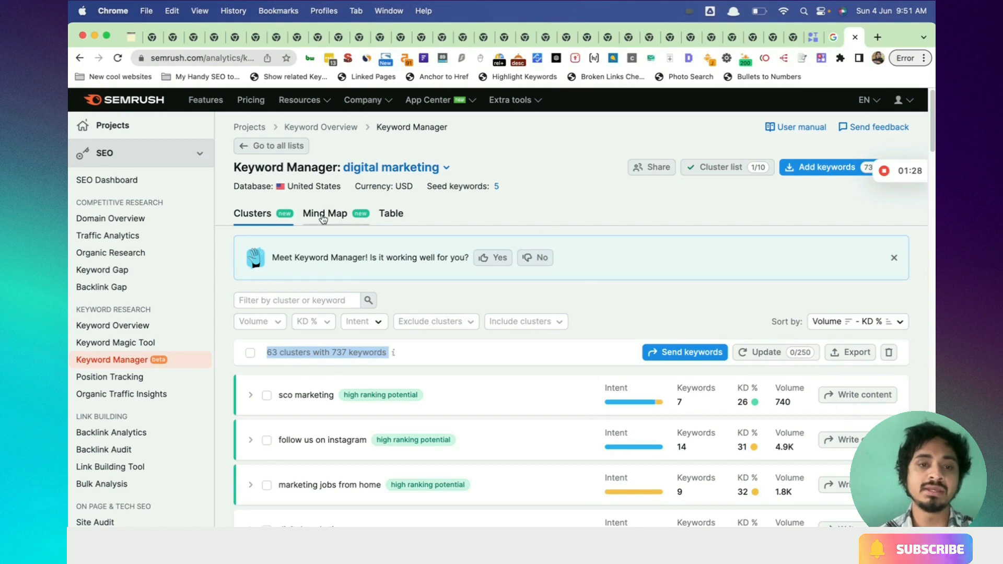
click(324, 213)
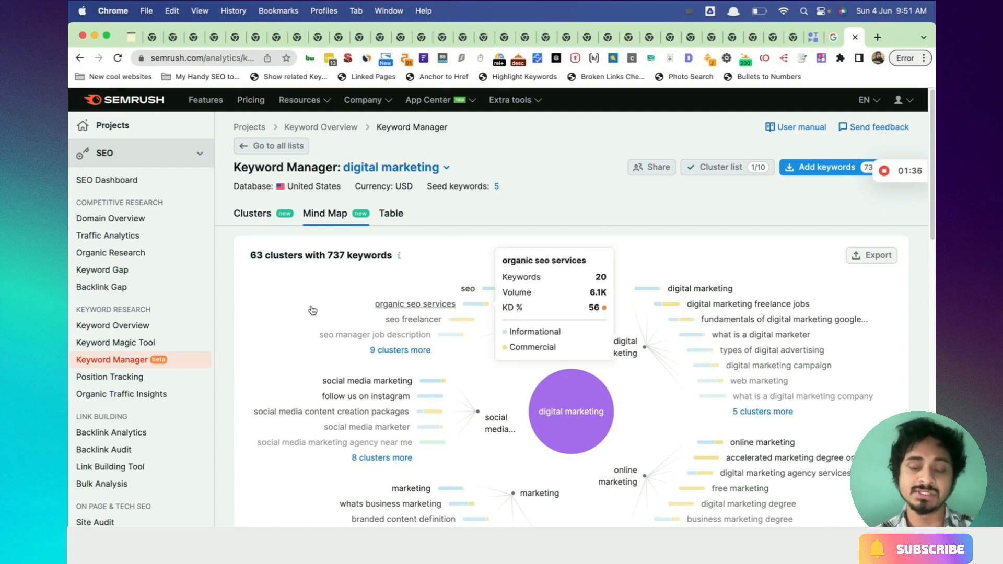
scroll(down, 3)
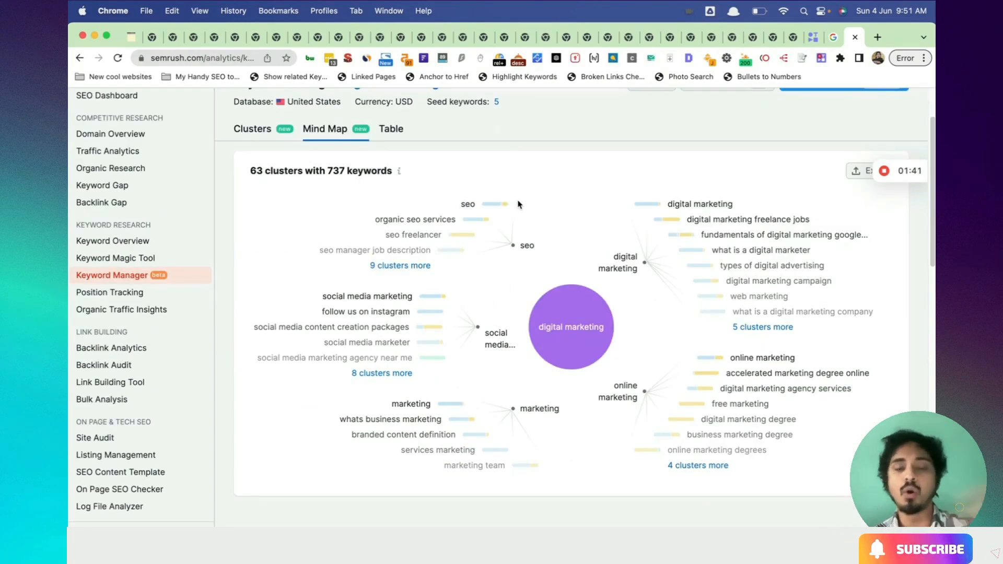
mouse_move(472, 412)
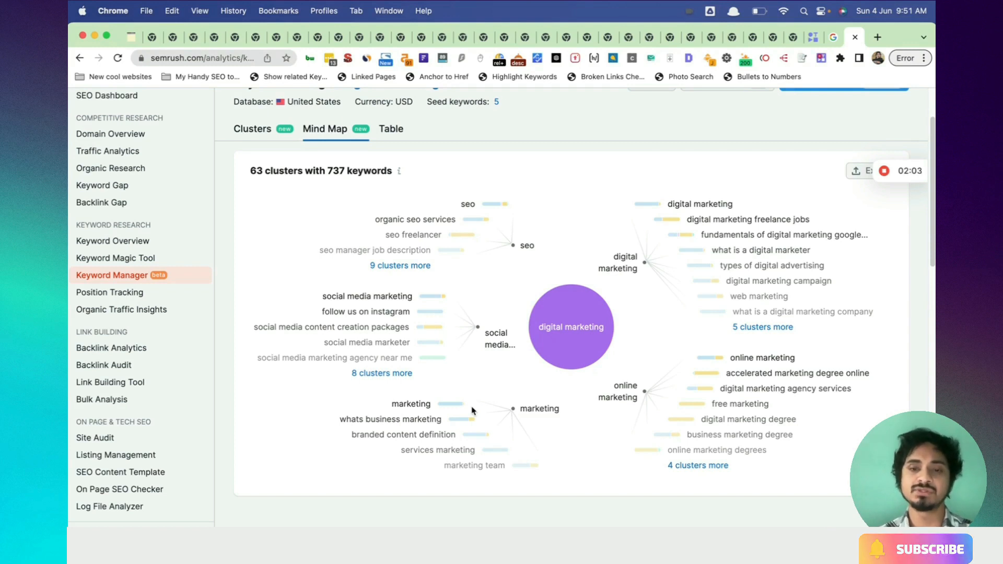
mouse_move(468, 205)
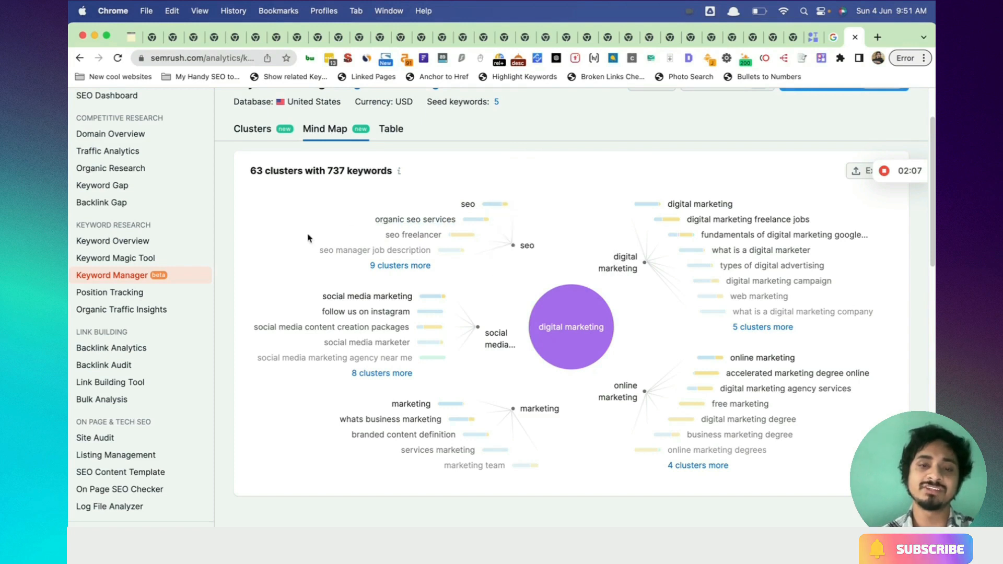
mouse_move(505, 359)
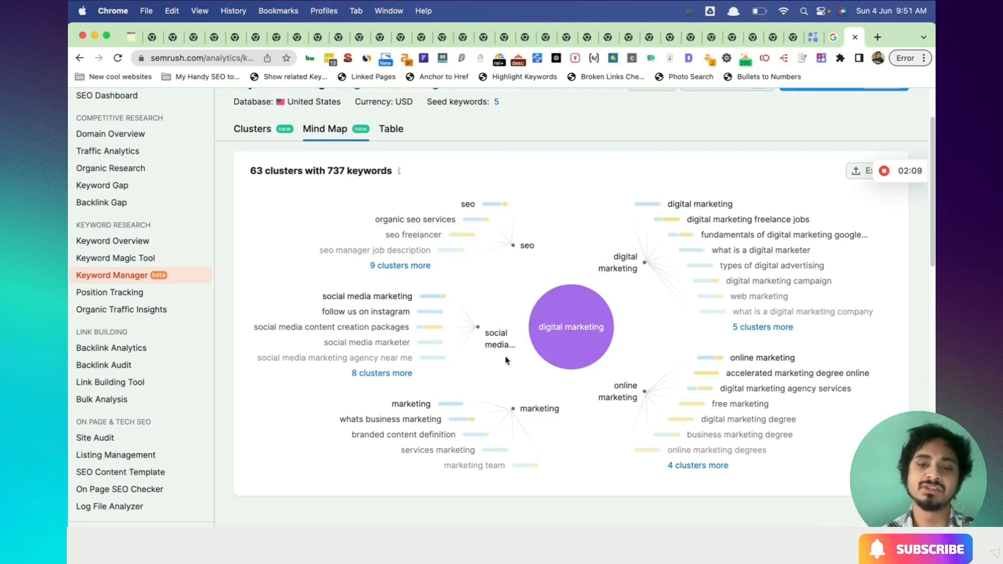
mouse_move(413, 234)
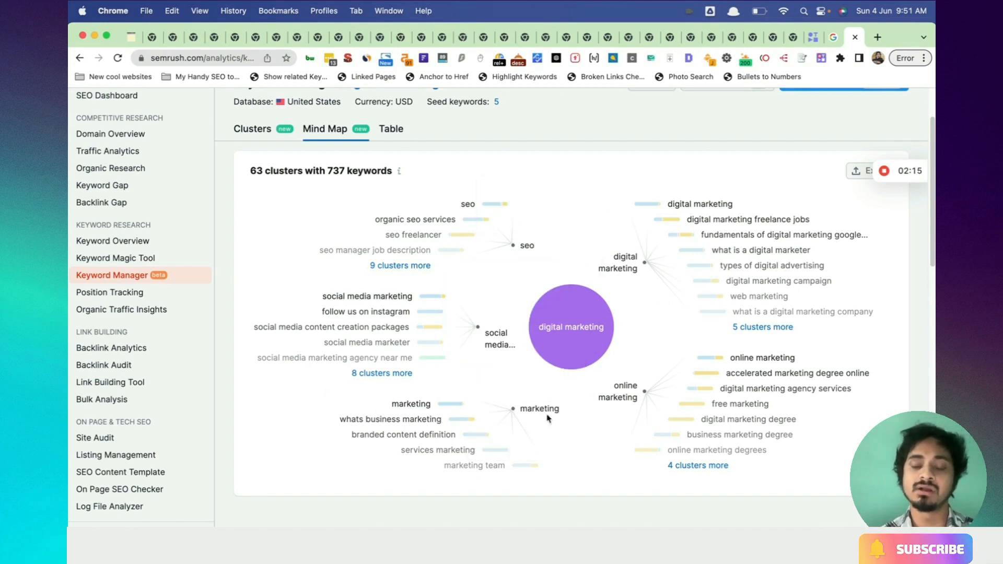
mouse_move(525, 347)
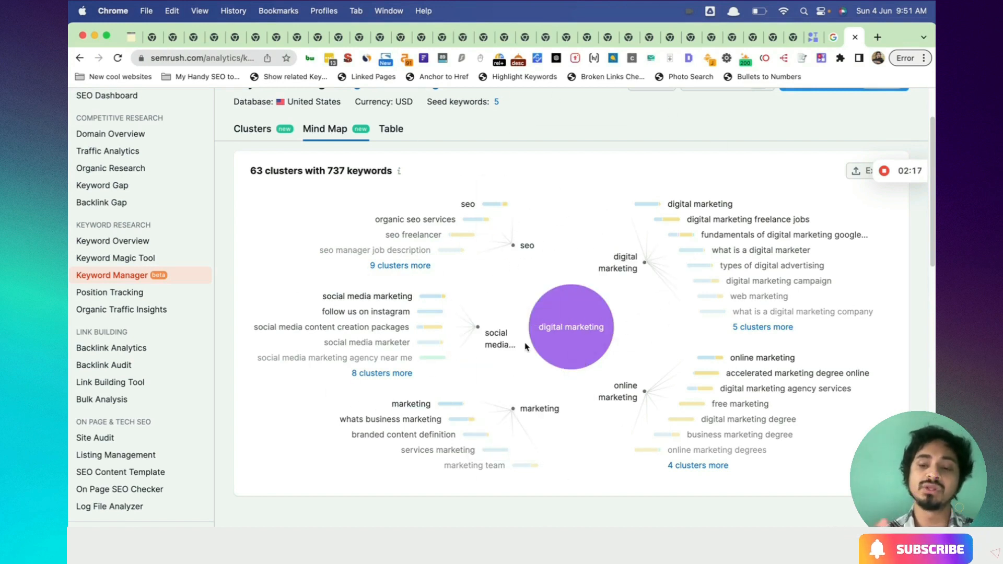
mouse_move(610, 293)
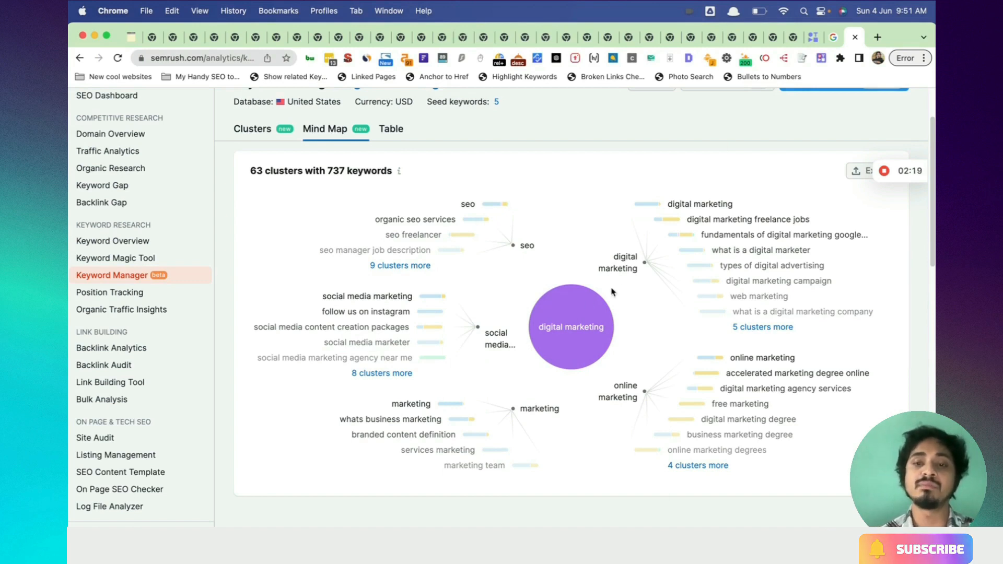
mouse_move(738, 403)
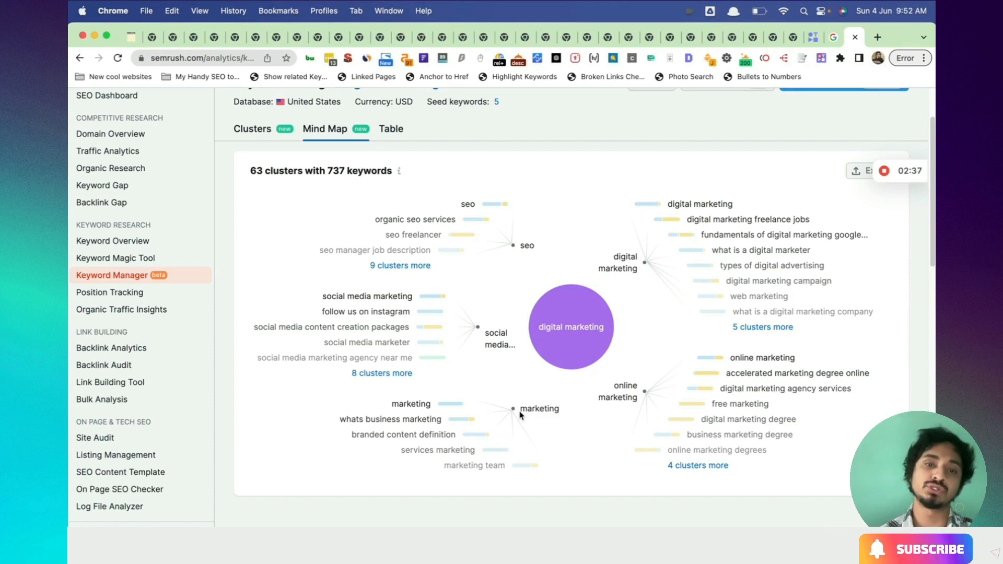
mouse_move(154, 262)
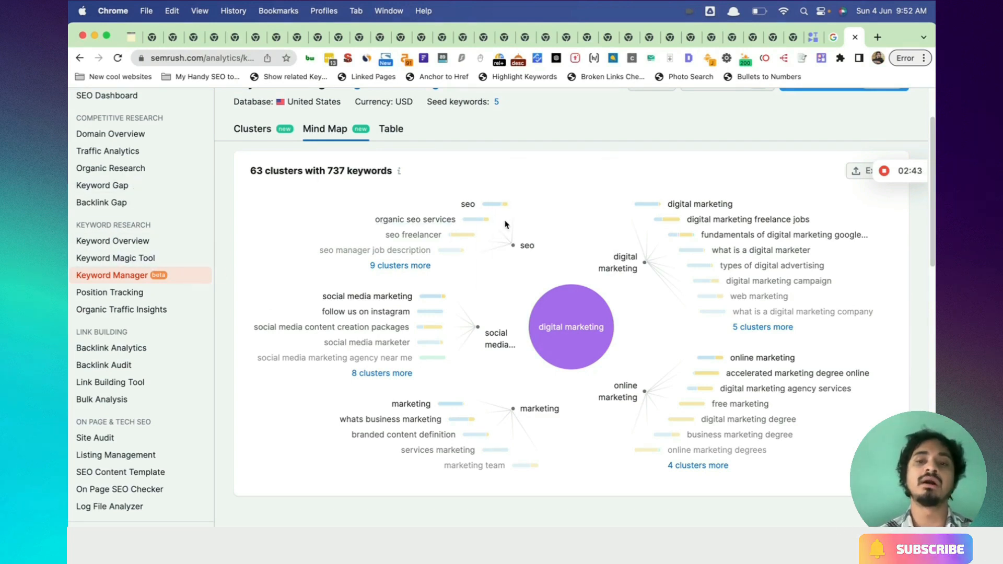
mouse_move(305, 215)
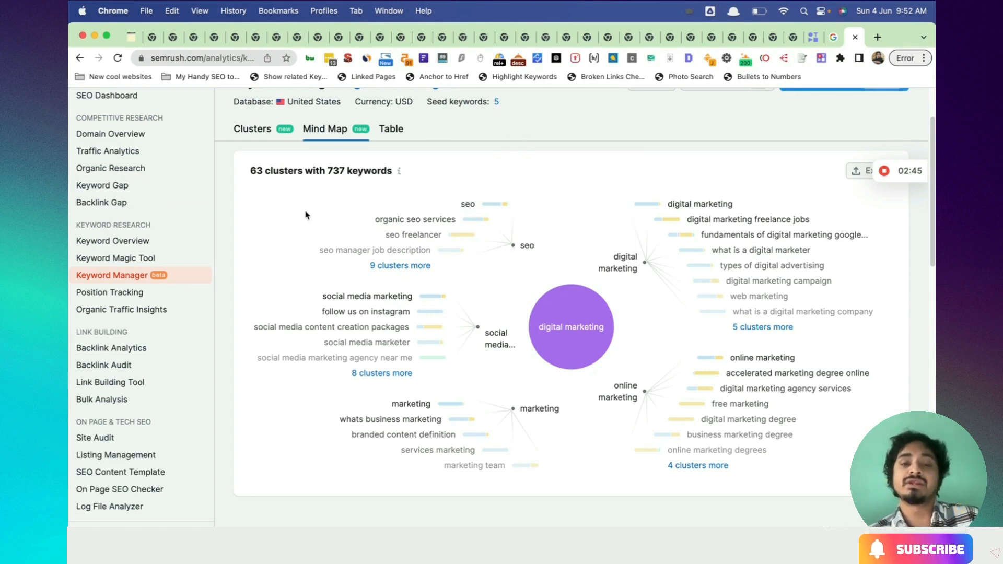
mouse_move(514, 175)
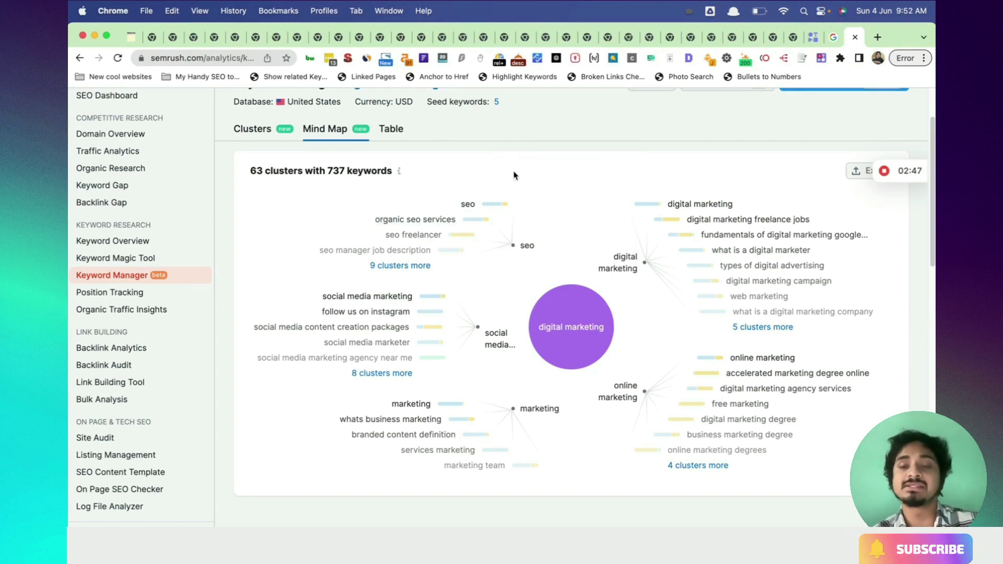
mouse_move(465, 135)
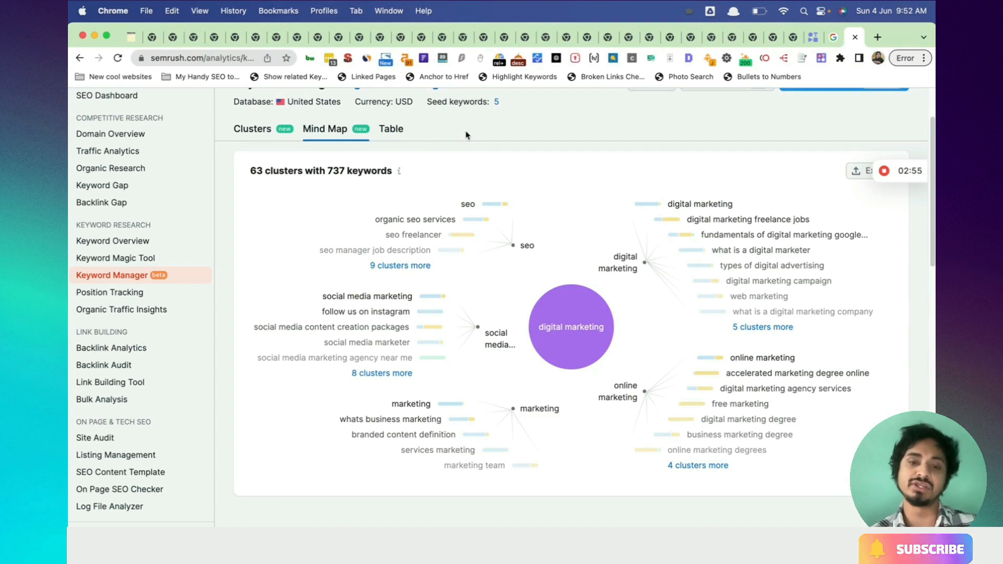
mouse_move(398, 197)
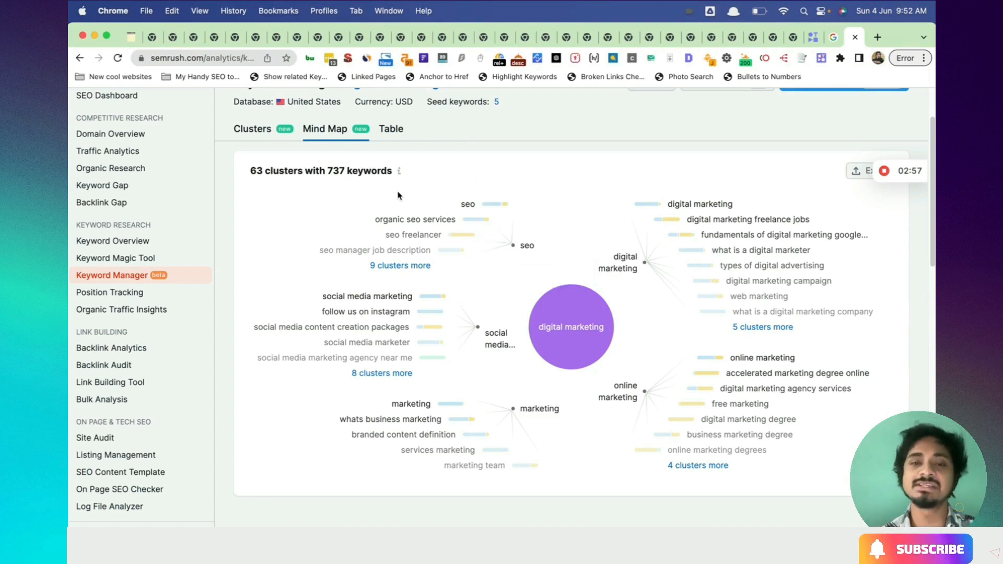
mouse_move(382, 150)
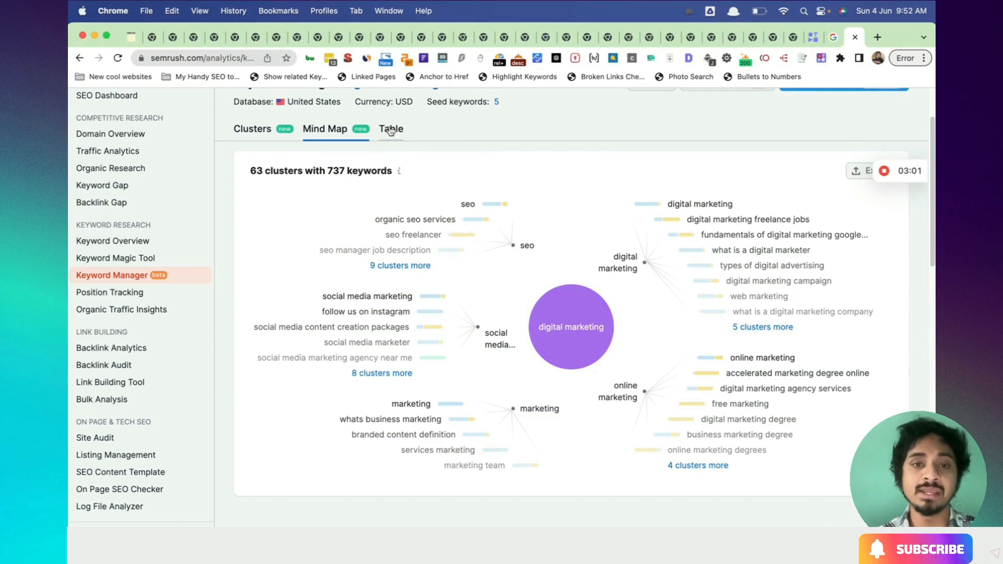
click(390, 129)
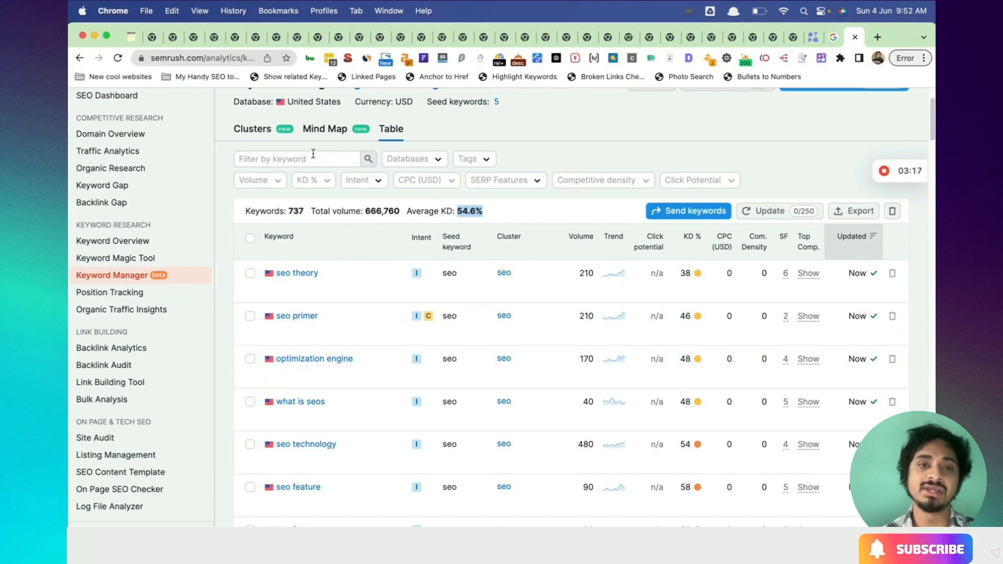
click(324, 129)
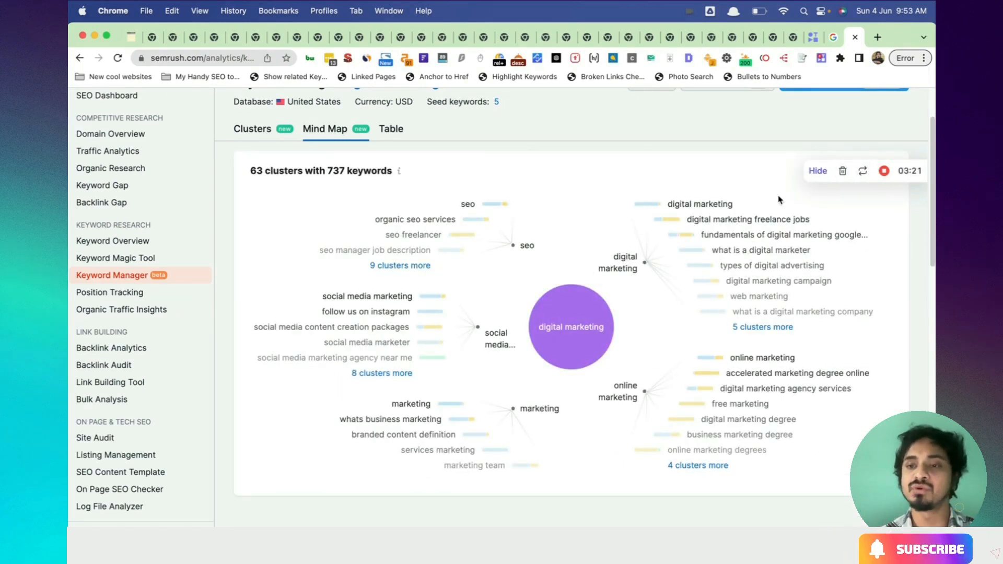
Step: Check the mind map's JPG/PNG export formats, then return to the Clusters list
click(855, 171)
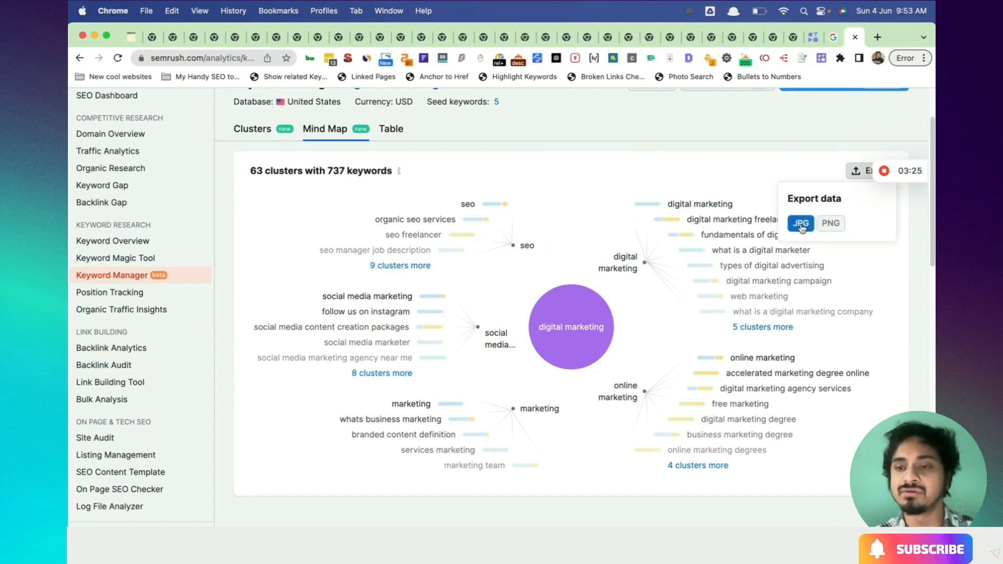
mouse_move(467, 193)
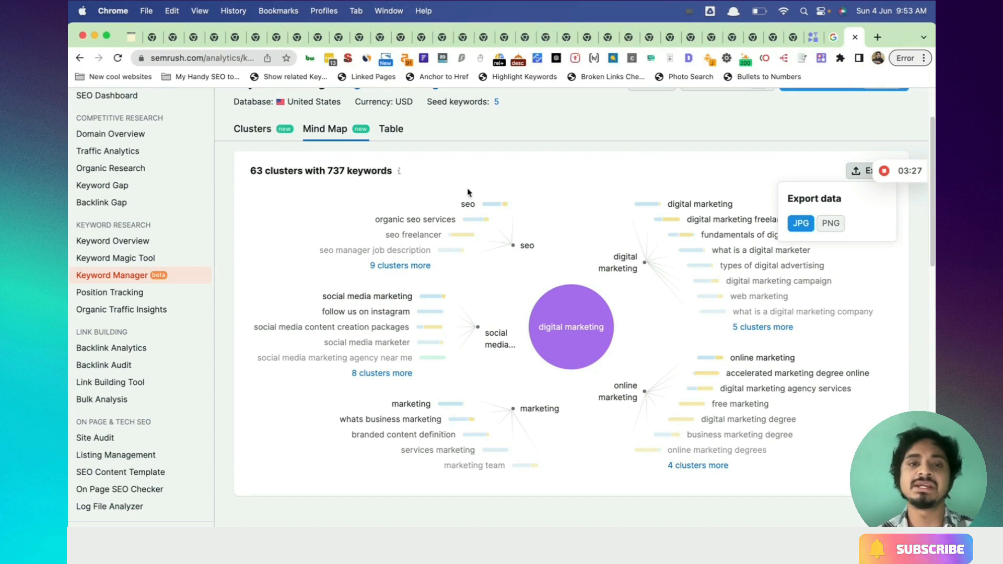
click(252, 129)
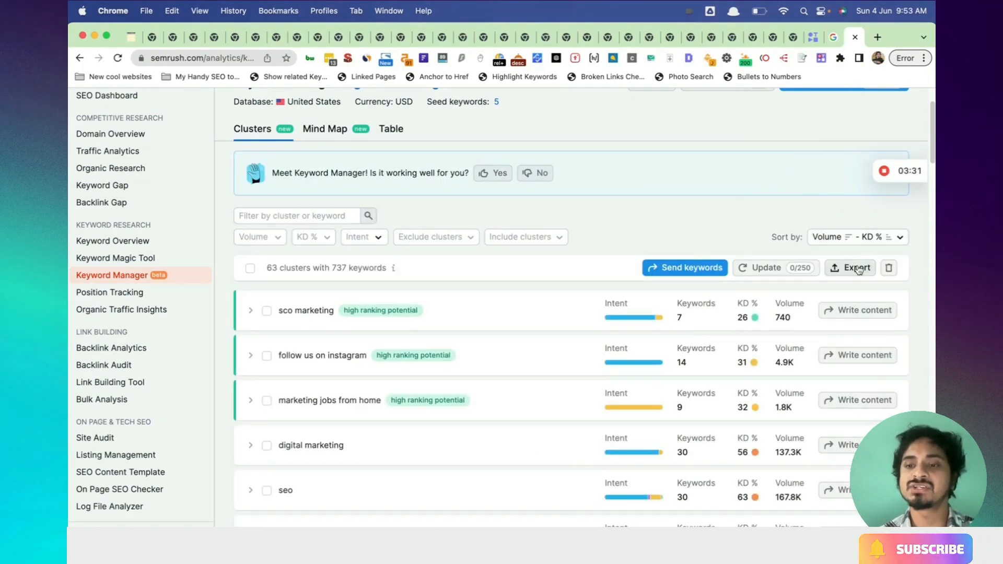
Step: Open the cluster export options offering XLSX, CSV or CSV Semicolon
click(854, 267)
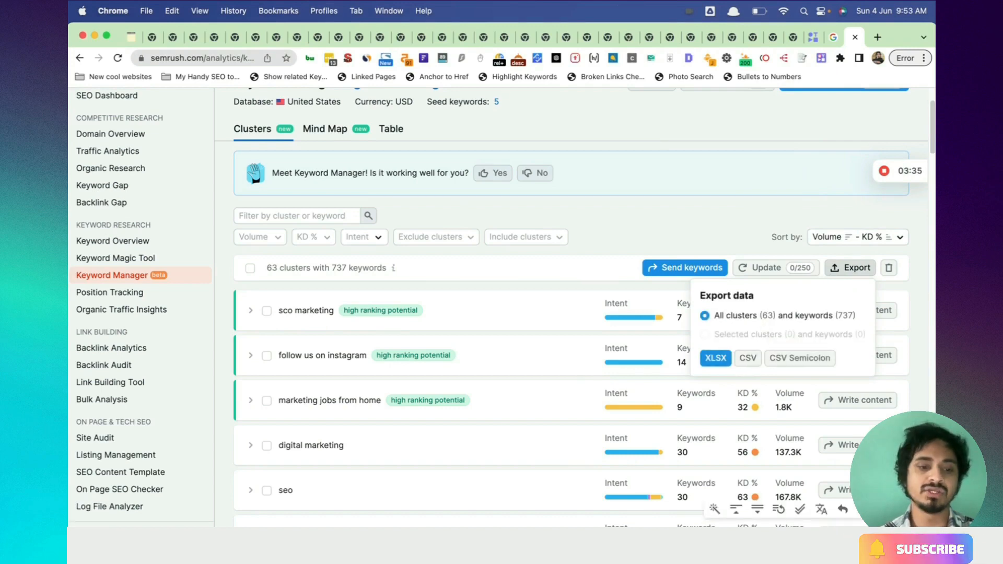
mouse_move(506, 329)
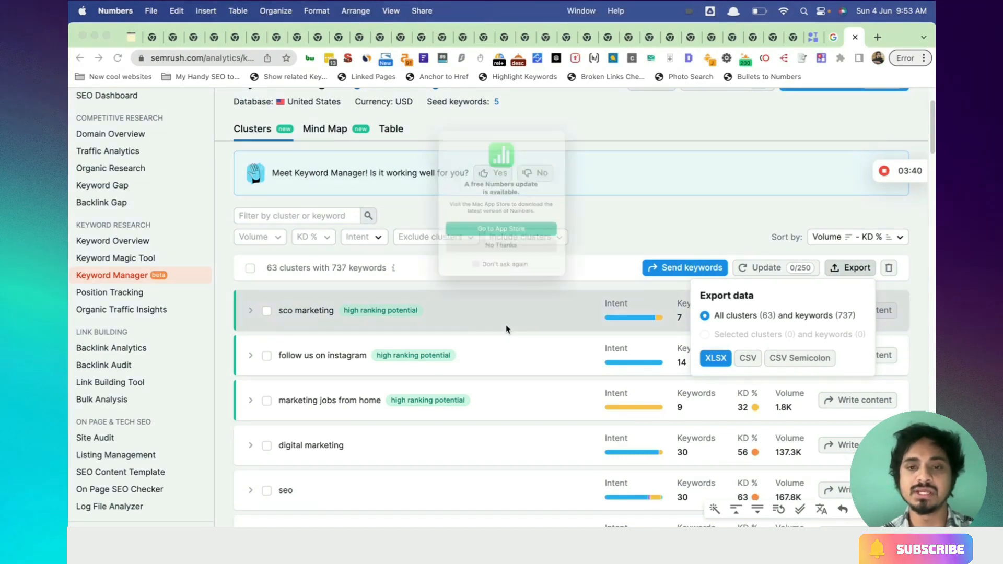
click(715, 359)
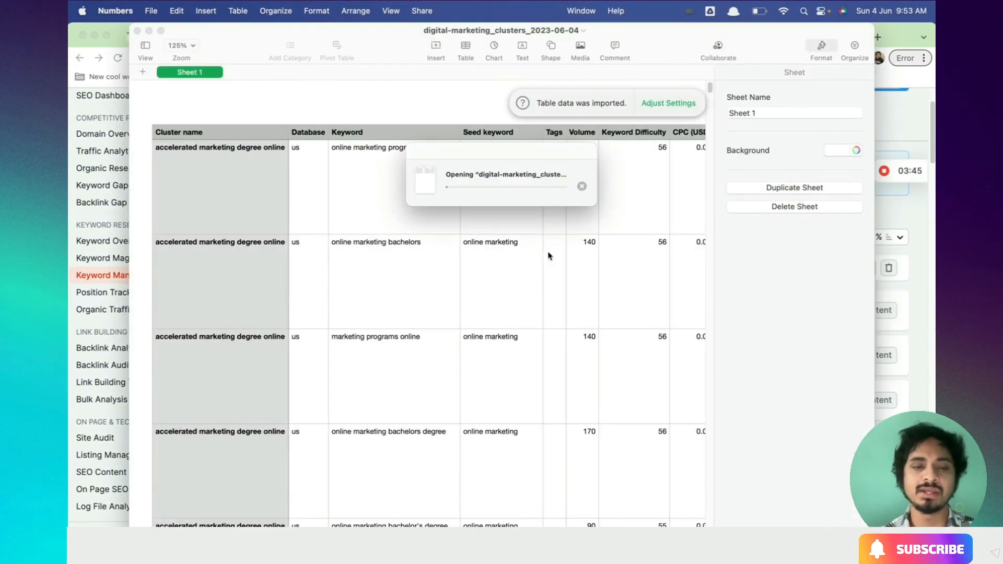
mouse_move(296, 258)
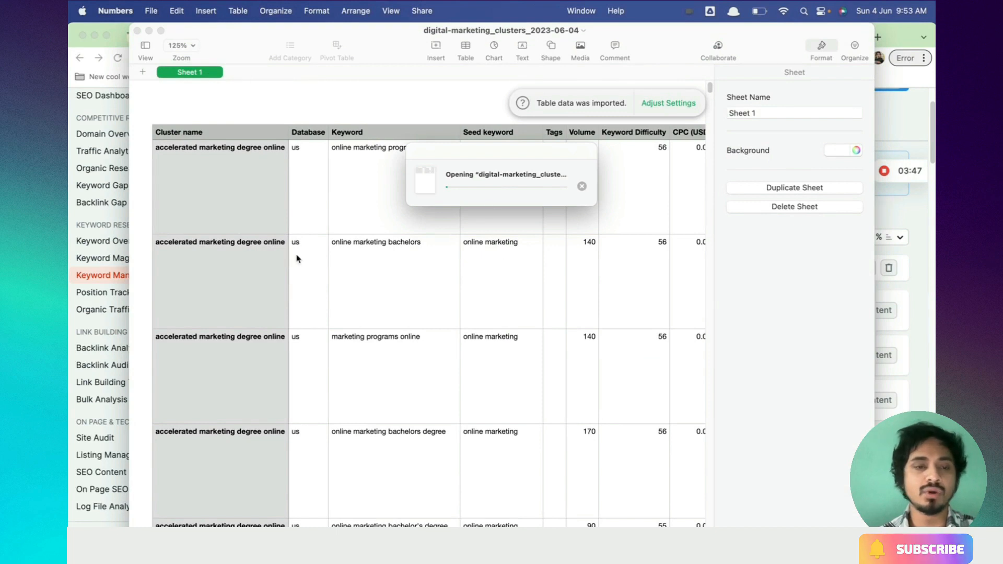
mouse_move(213, 164)
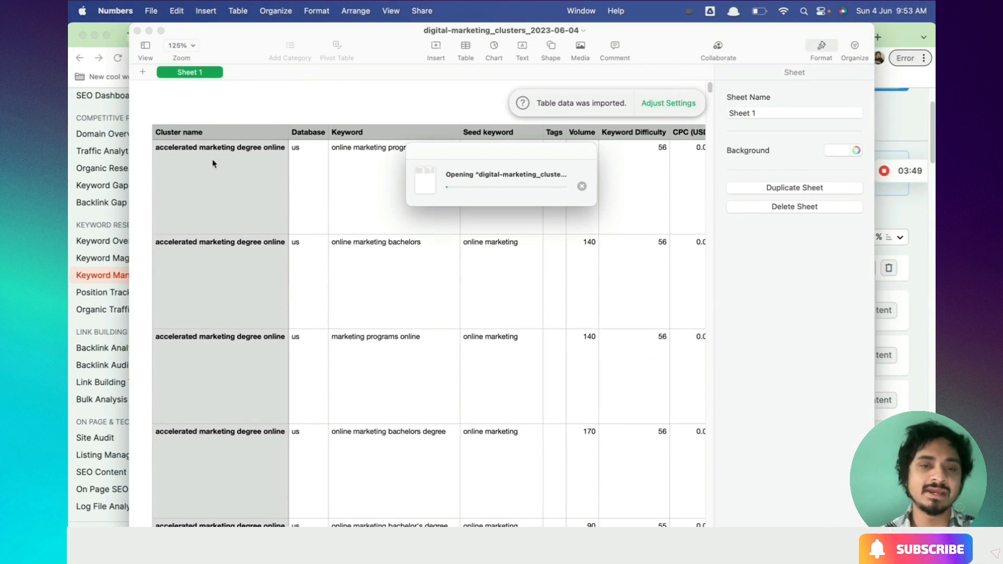
mouse_move(384, 177)
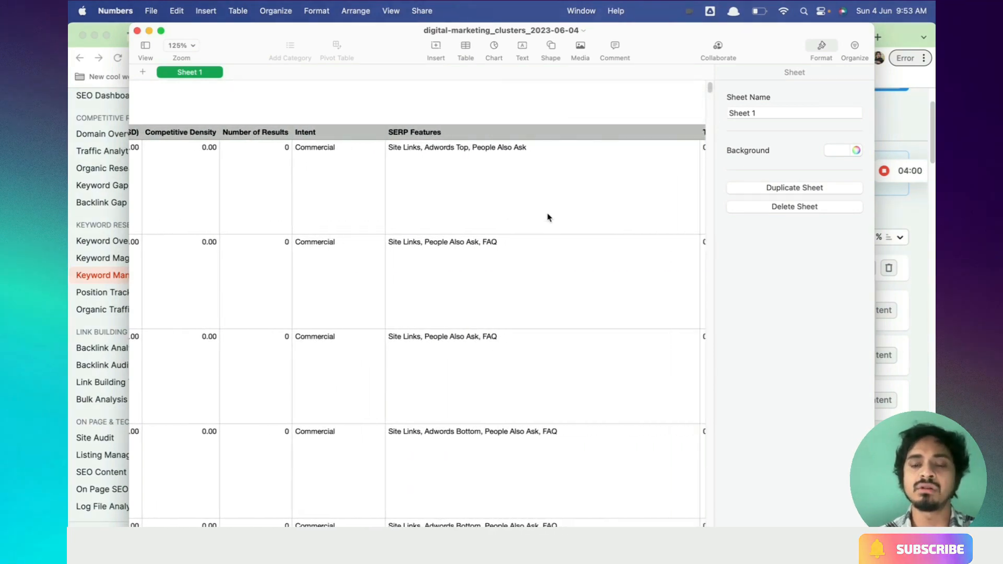
scroll(right, 3)
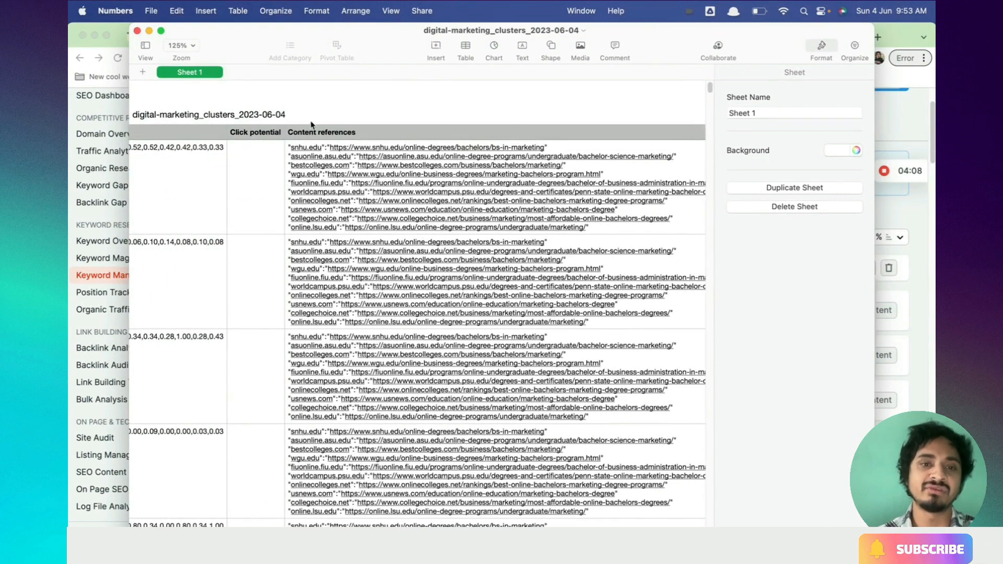
mouse_move(168, 226)
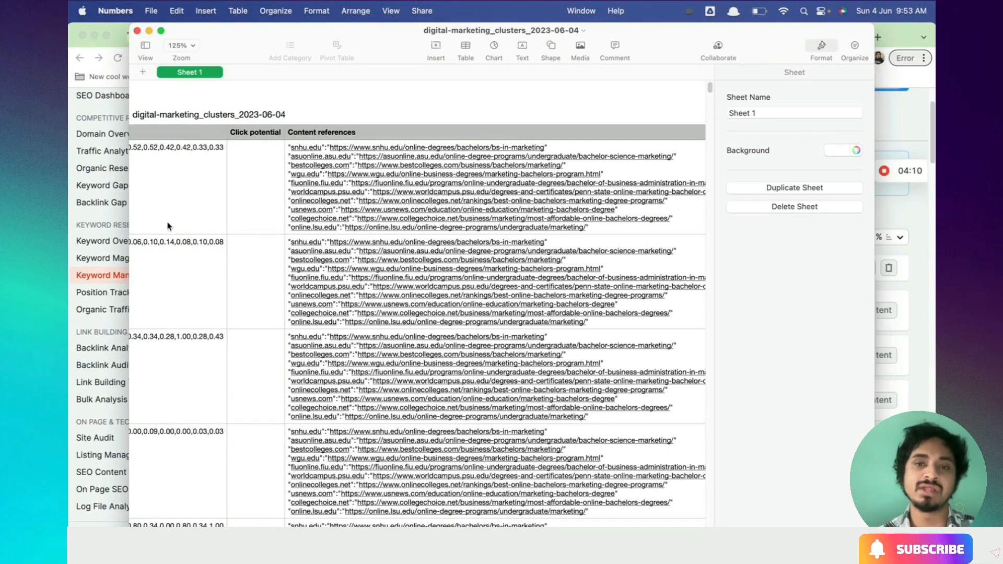
scroll(right, 3)
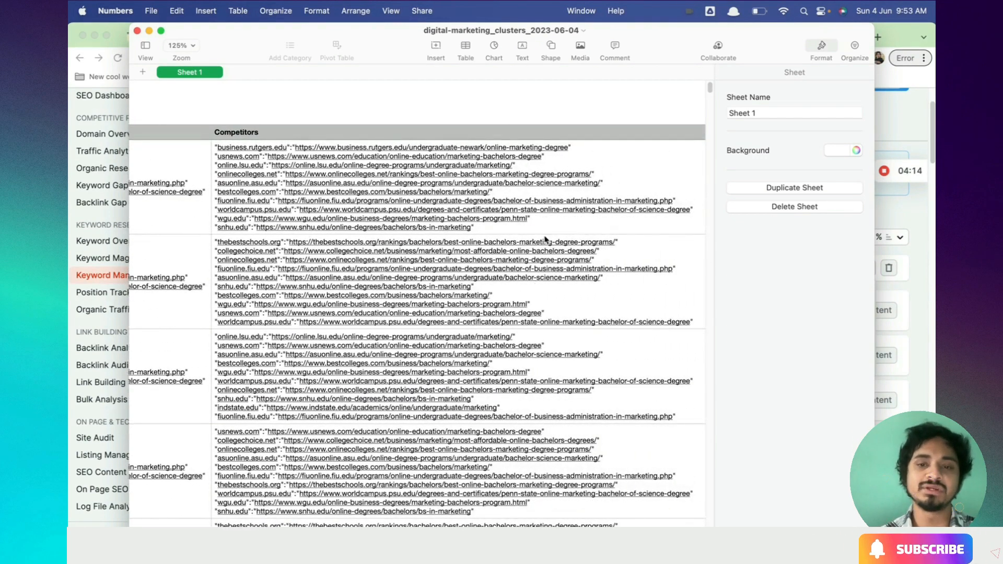
scroll(right, 3)
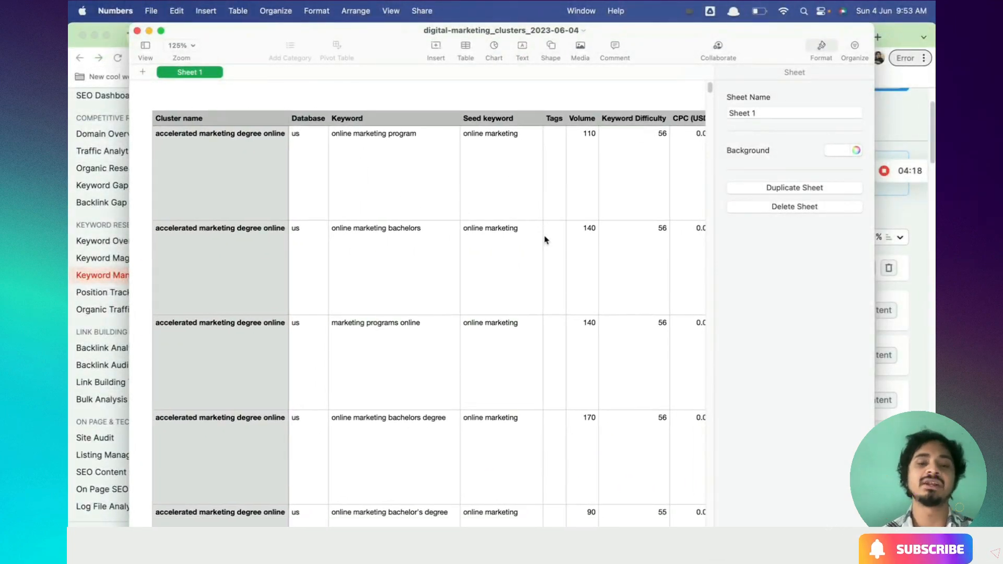
scroll(down, 3)
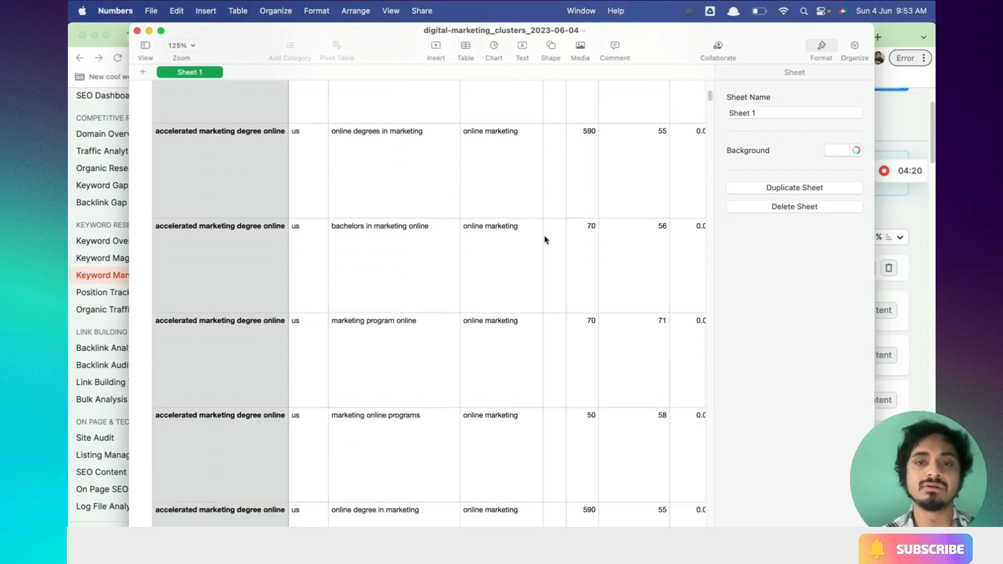
scroll(down, 3)
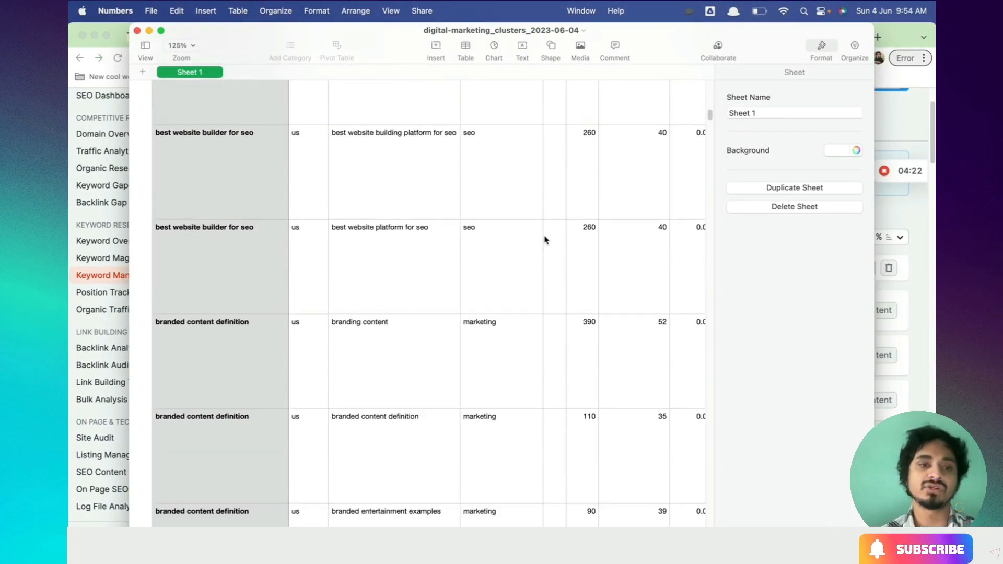
scroll(down, 3)
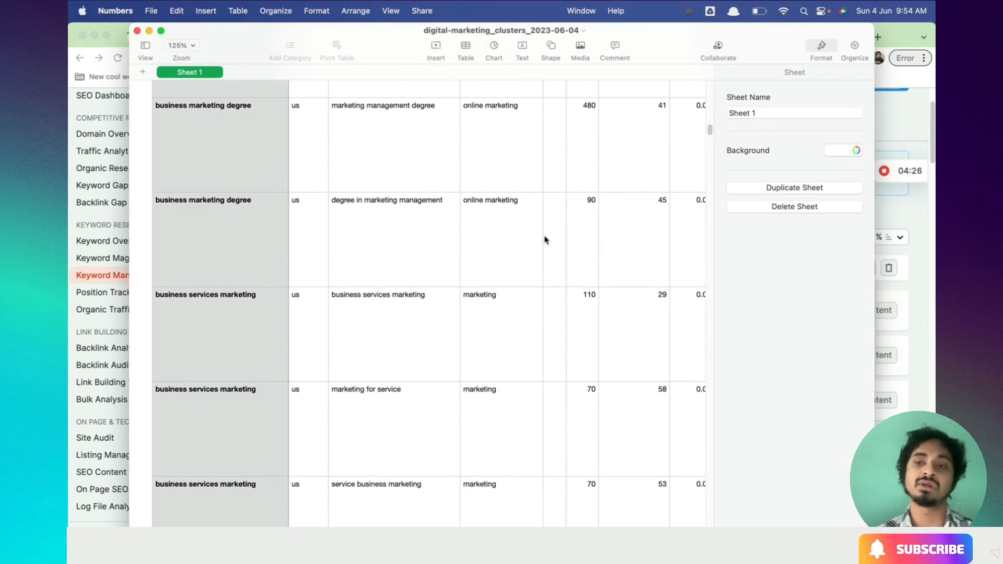
scroll(down, 3)
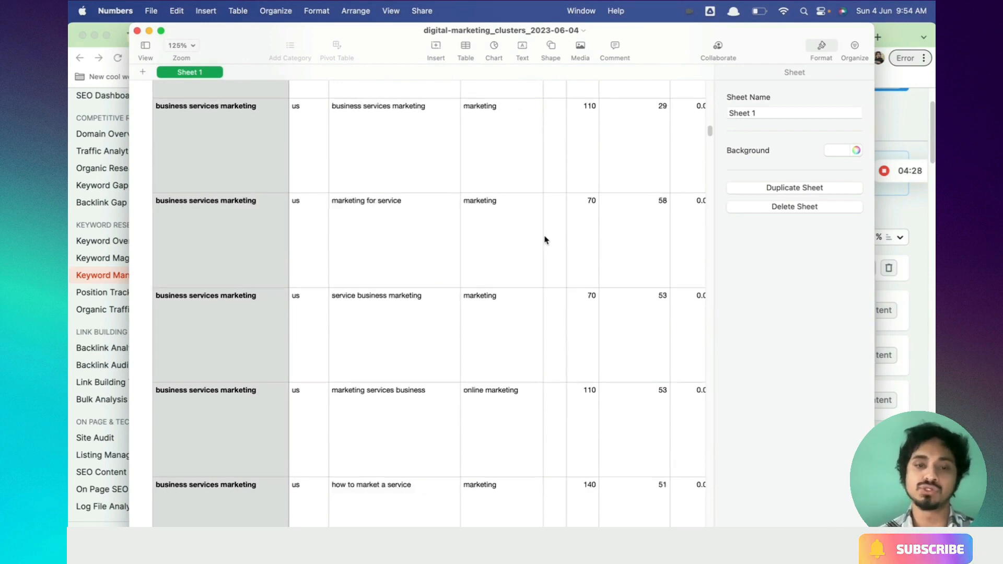
scroll(down, 3)
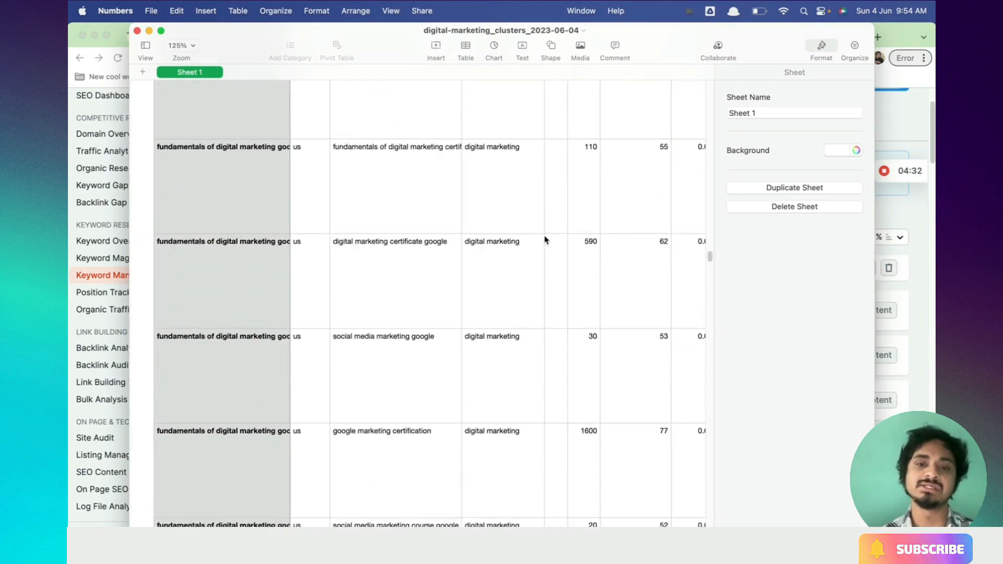
scroll(down, 3)
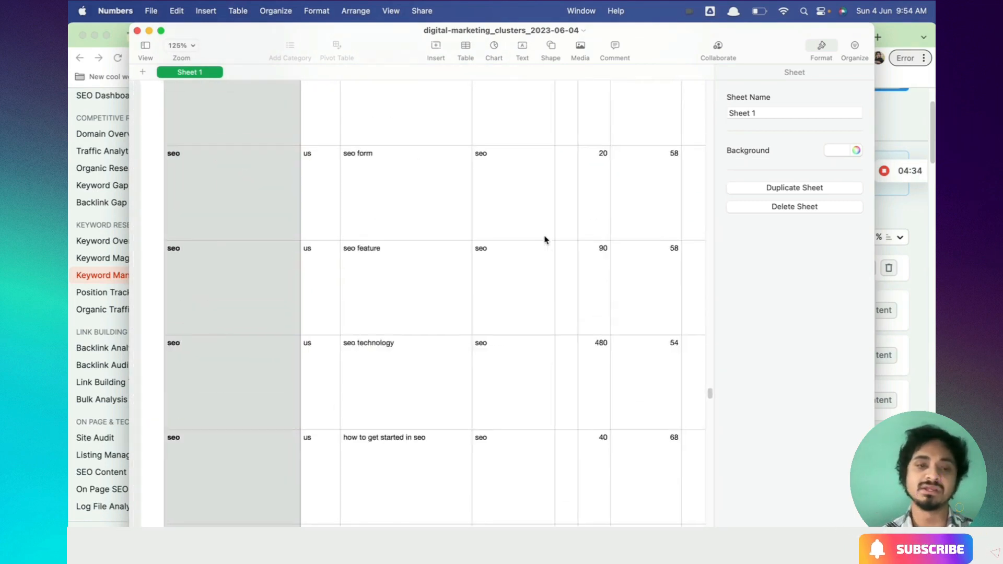
scroll(down, 3)
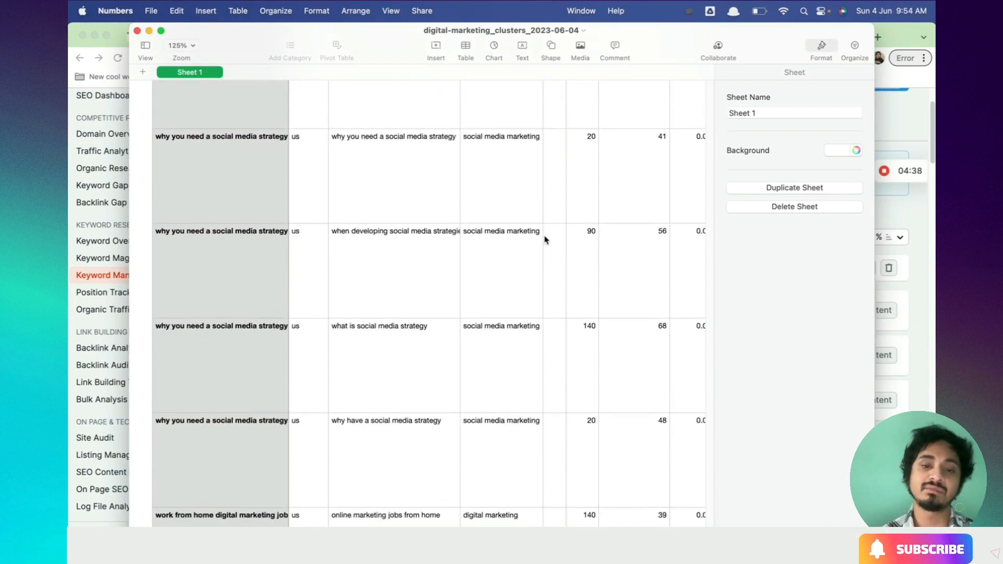
scroll(down, 3)
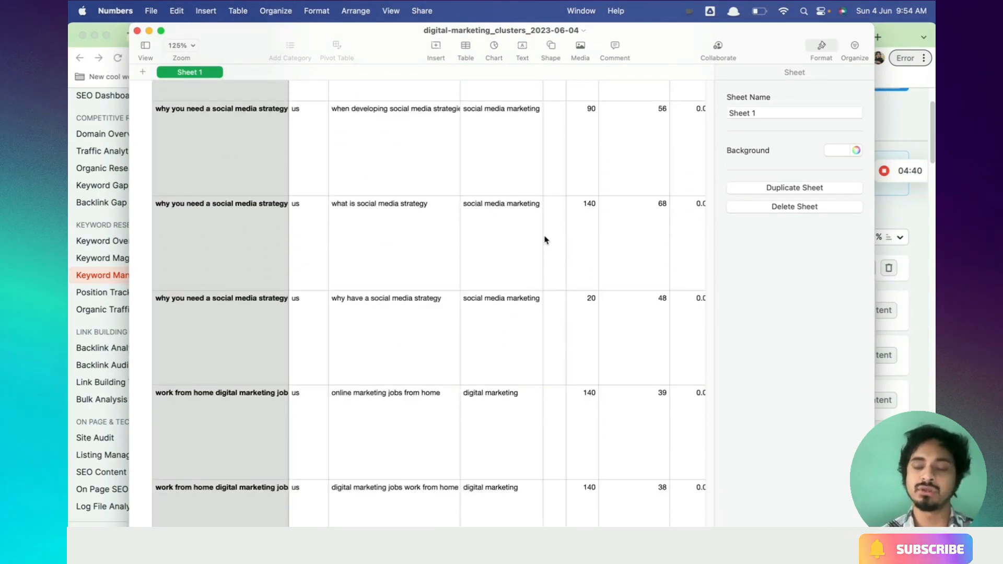
scroll(down, 3)
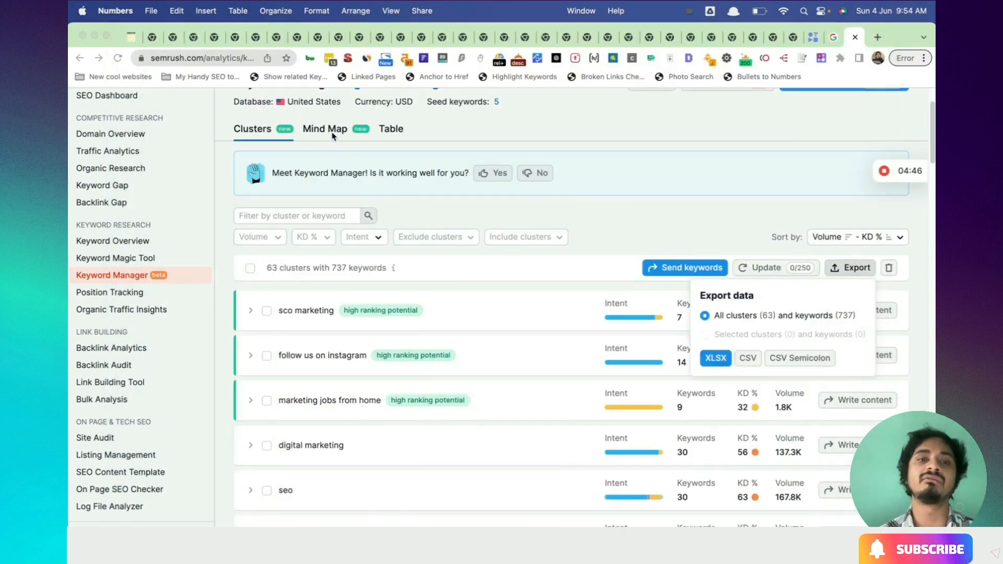
Step: Switch to the Mind Map view and scroll around the 63 clusters
click(325, 128)
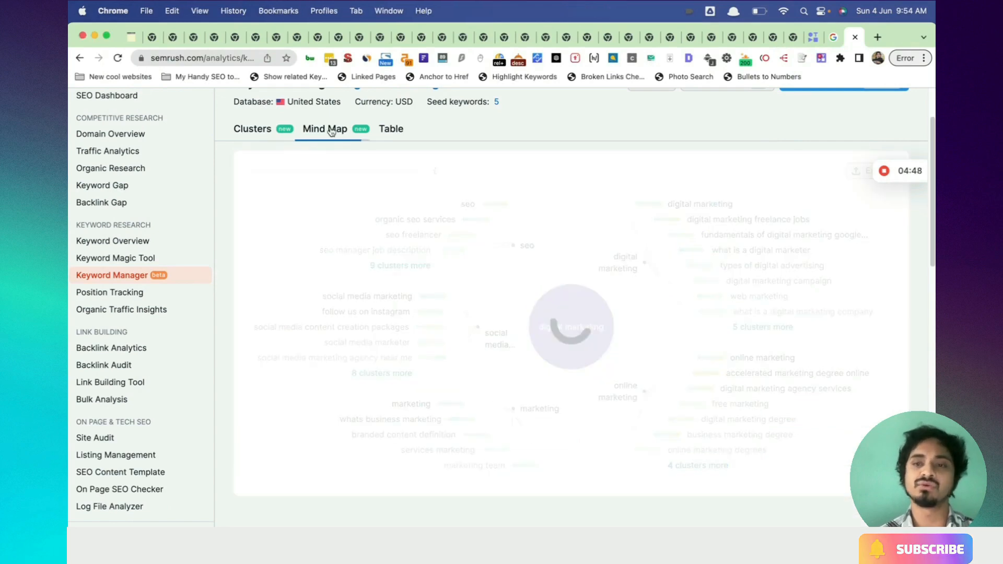
mouse_move(414, 219)
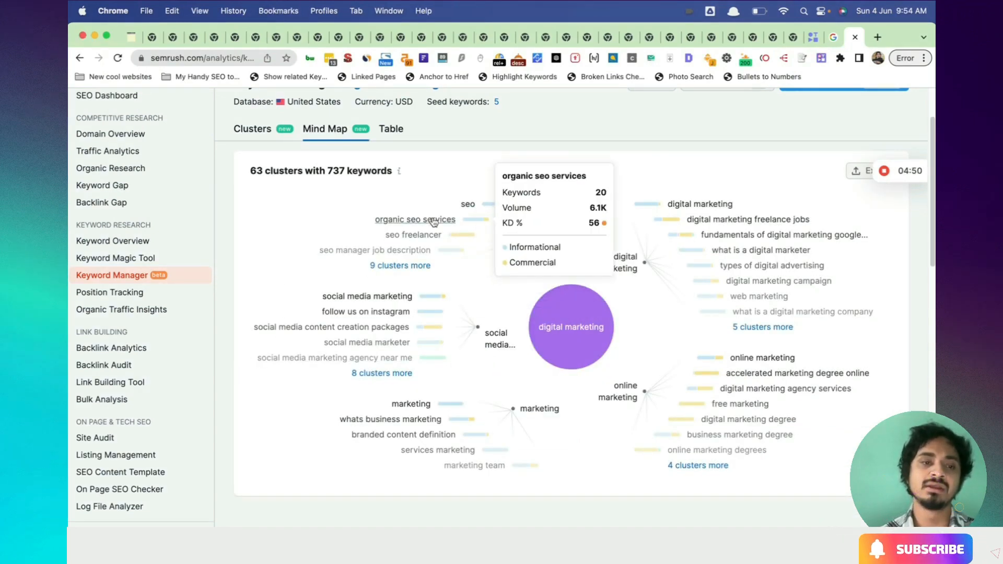
mouse_move(365, 311)
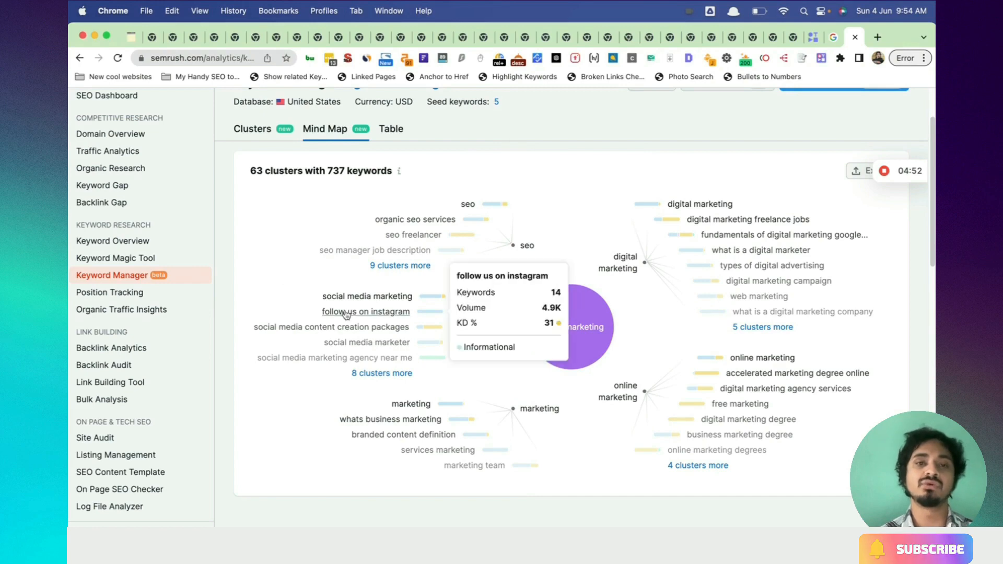
scroll(up, 3)
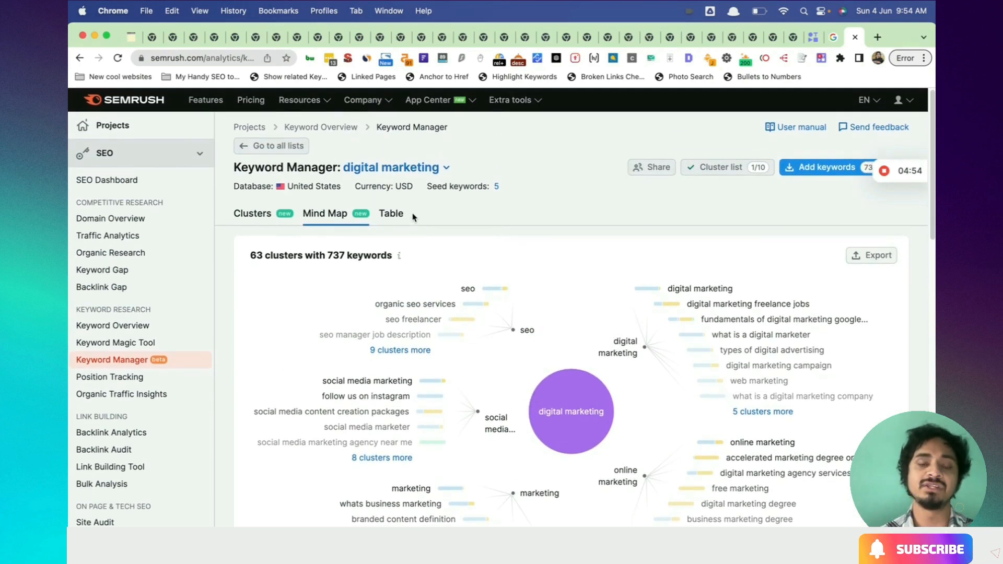
mouse_move(318, 257)
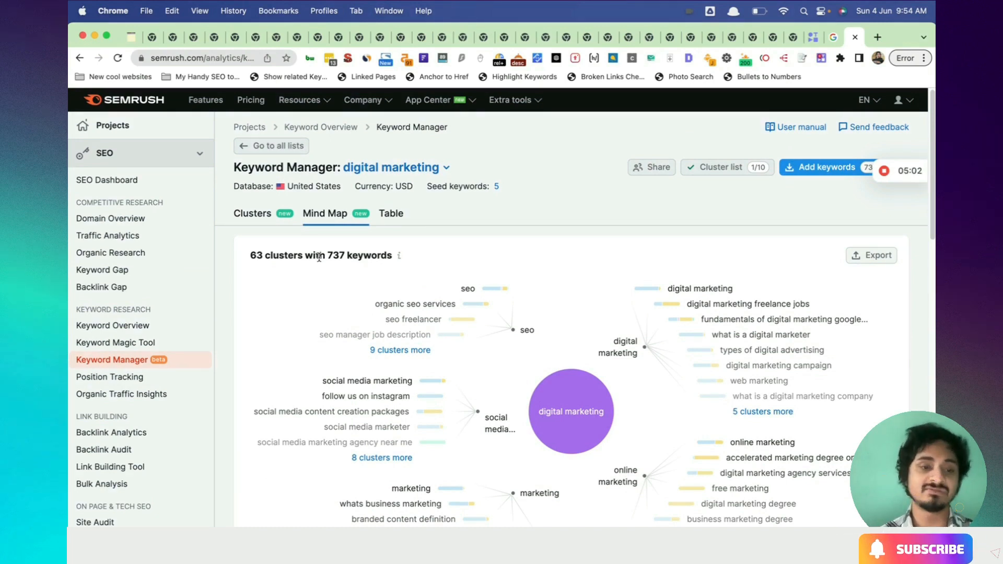
scroll(down, 3)
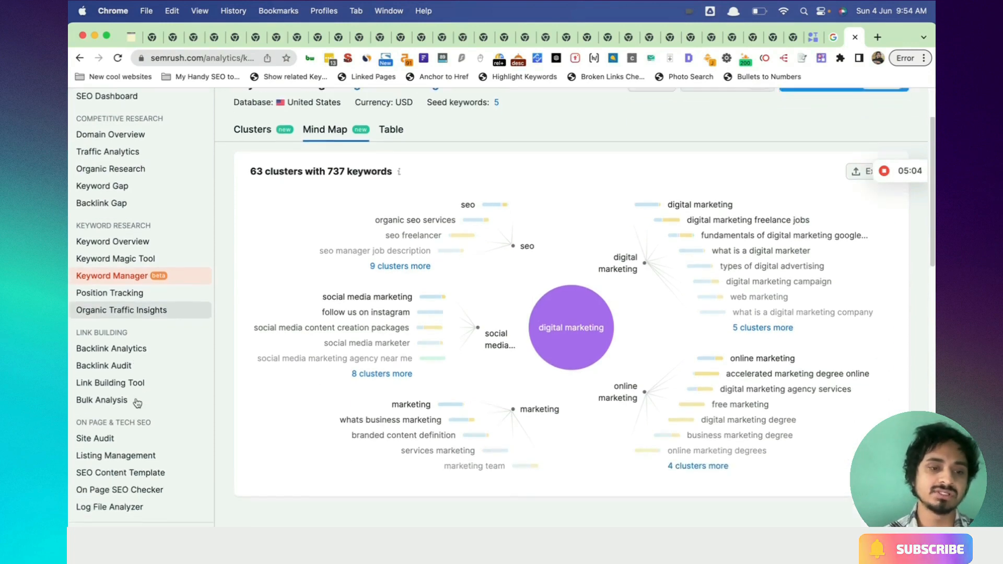
scroll(down, 3)
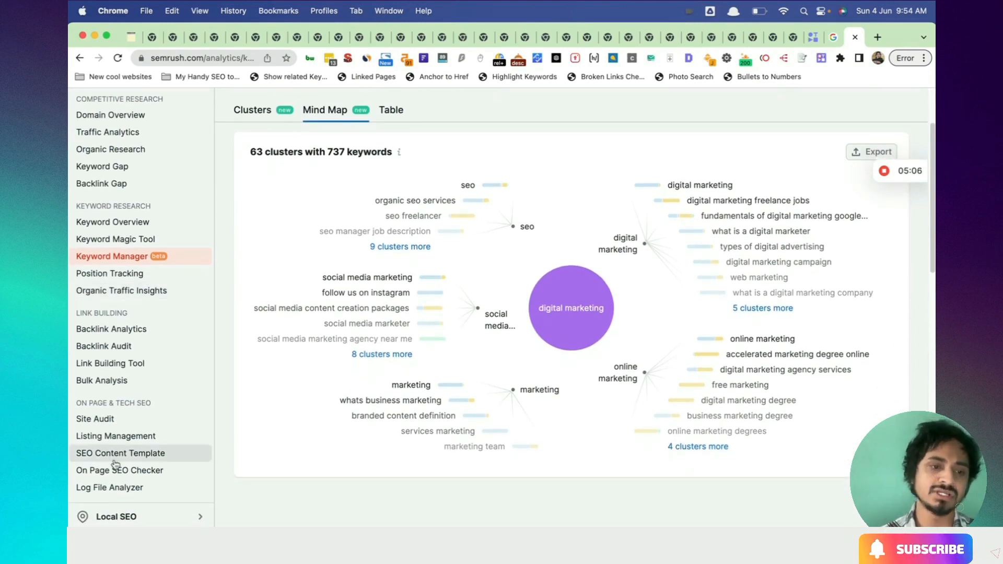
mouse_move(132, 445)
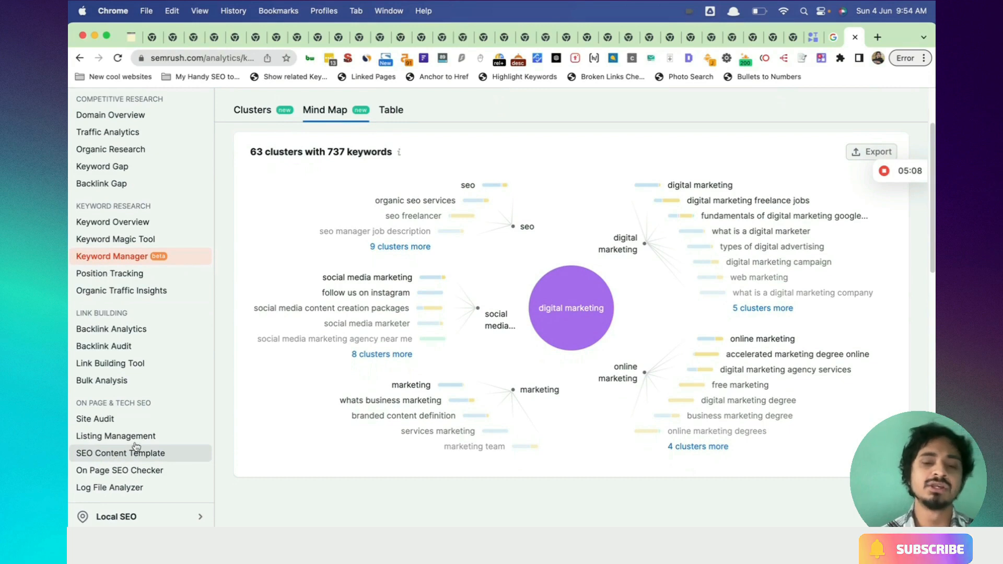
scroll(up, 3)
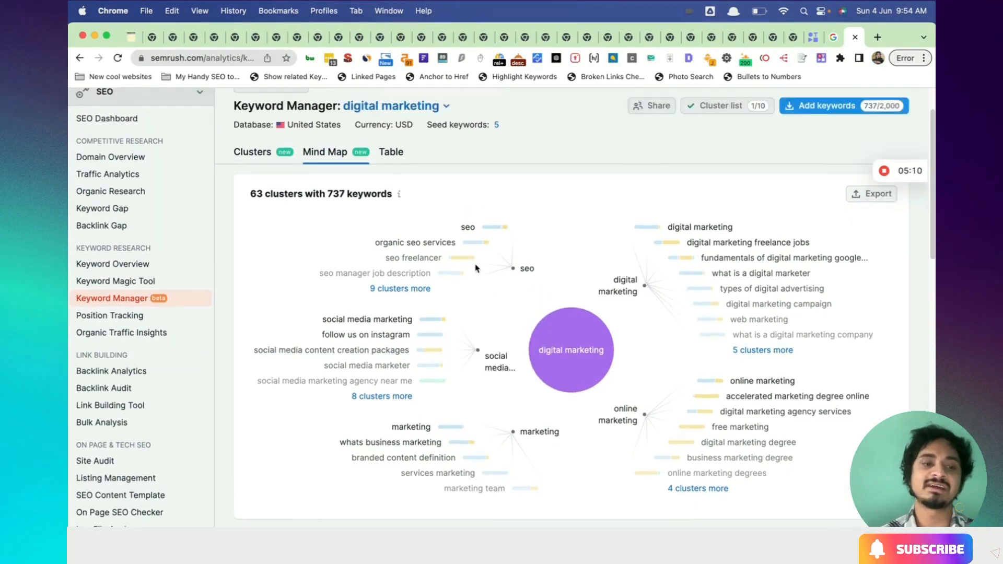
scroll(up, 3)
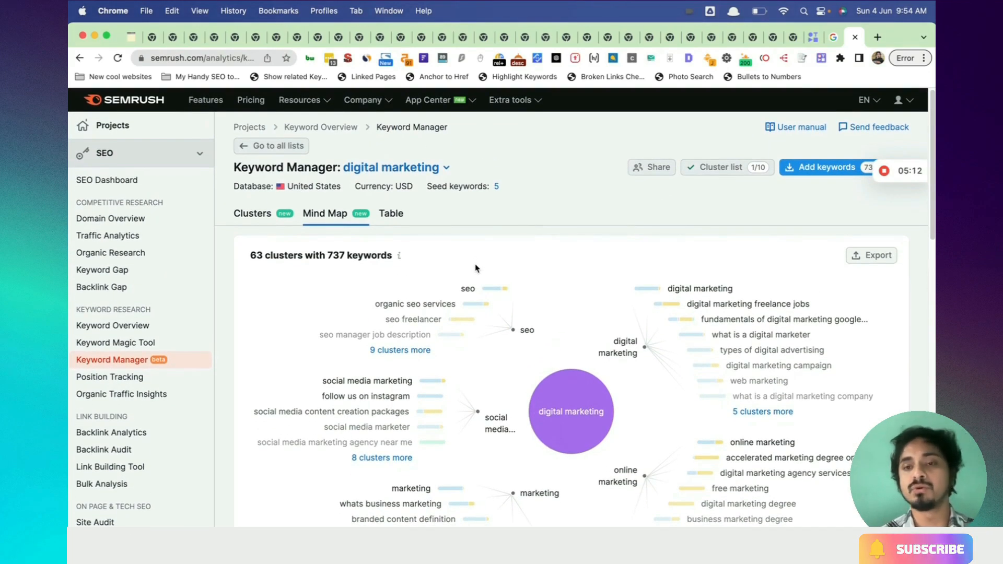